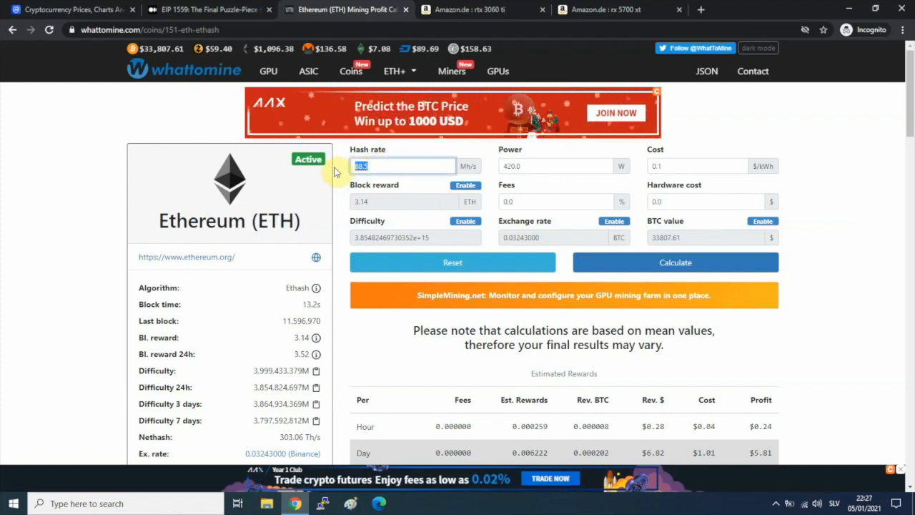
Step: Recalculate with 240 MH/s, 1100 W, $0.12/kWh and 1% fees, giving about $14.87 daily profit
{"action": "type", "text": "240"}
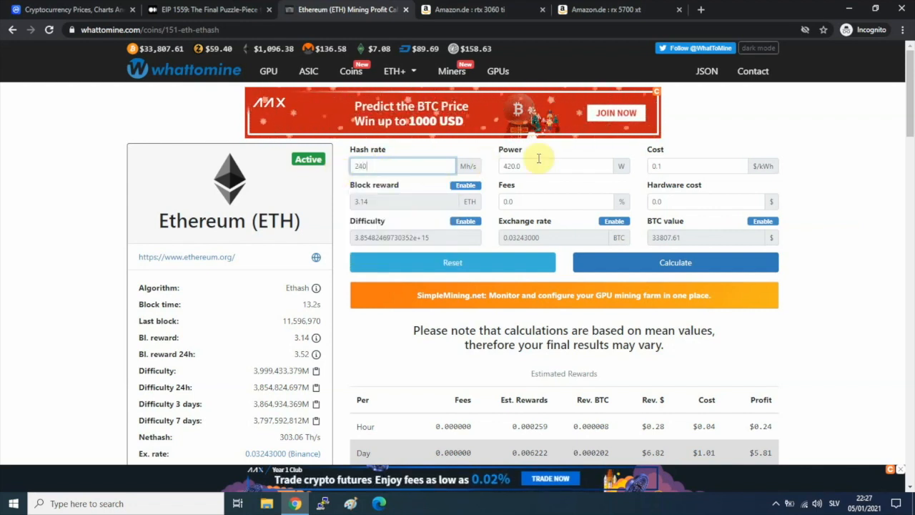
{"action": "triple_click", "coordinate": [556, 165]}
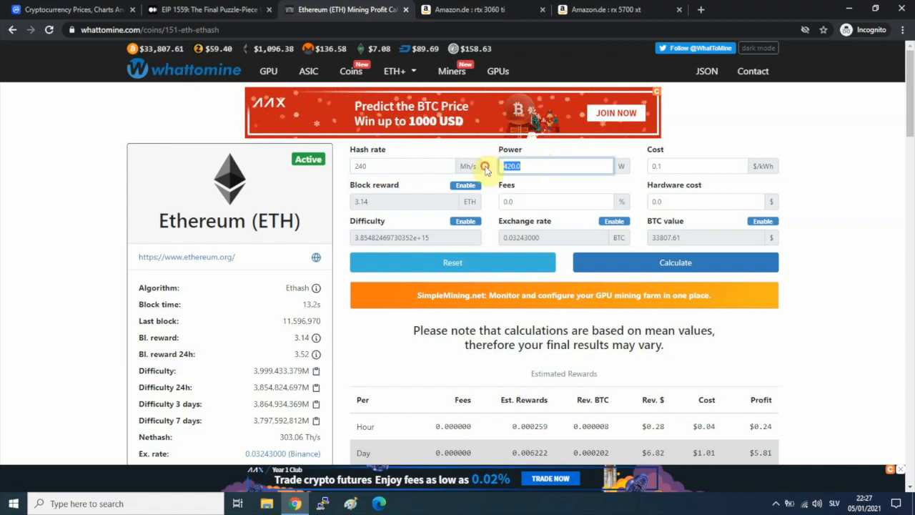
{"action": "type", "text": "110"}
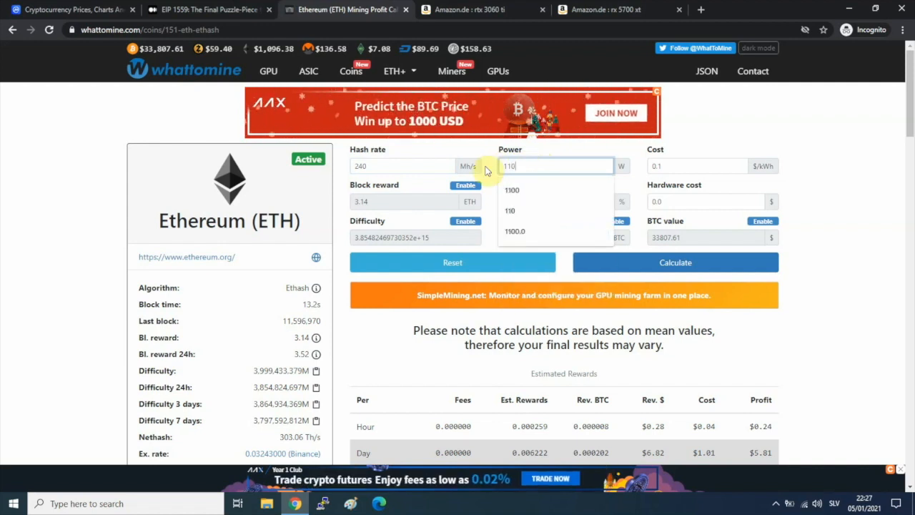
{"action": "left_click", "coordinate": [698, 166]}
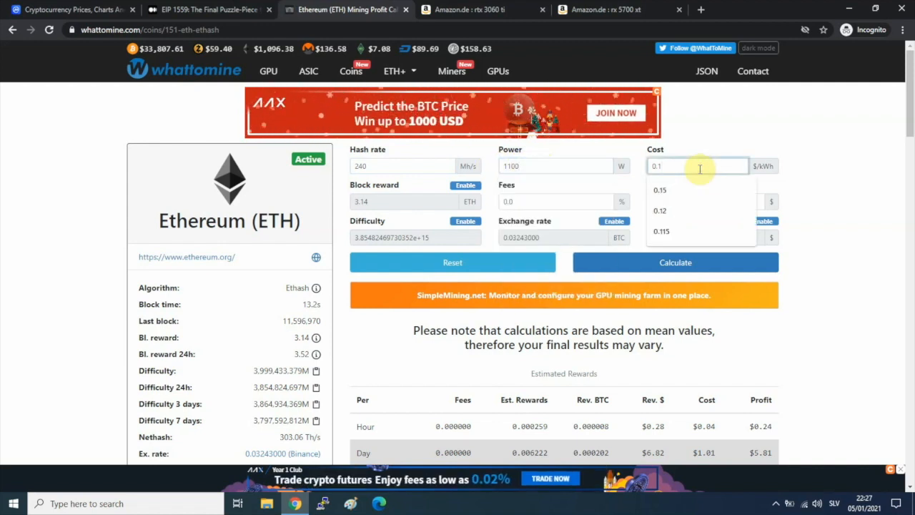
{"action": "left_click", "coordinate": [659, 210]}
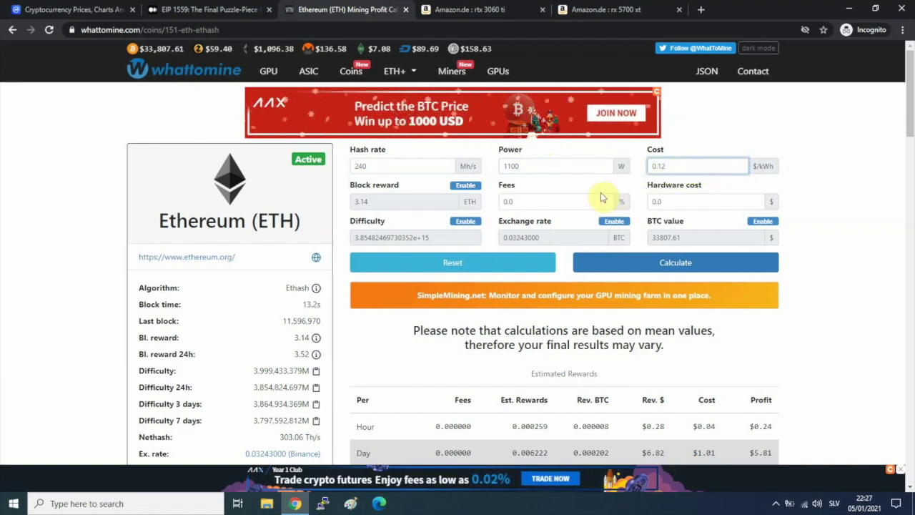
{"action": "type", "text": "1"}
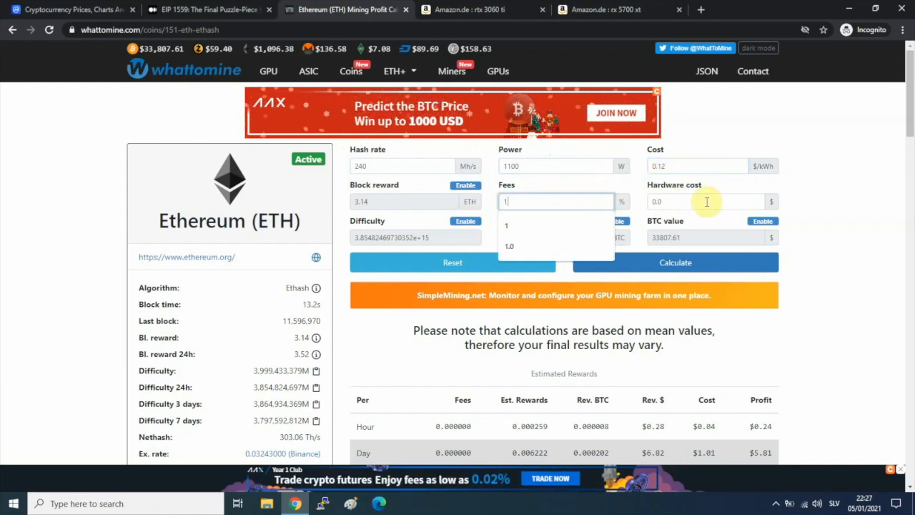
{"action": "left_click", "coordinate": [674, 263]}
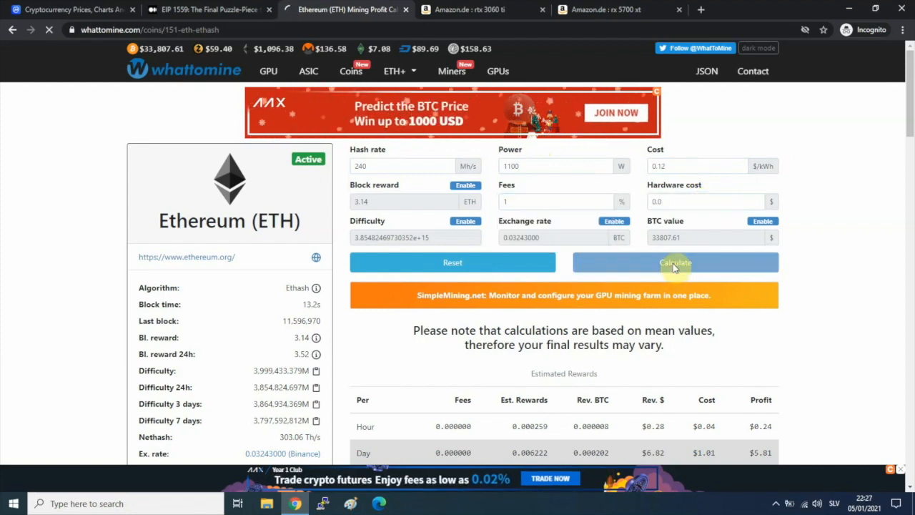
{"action": "left_click", "coordinate": [675, 263]}
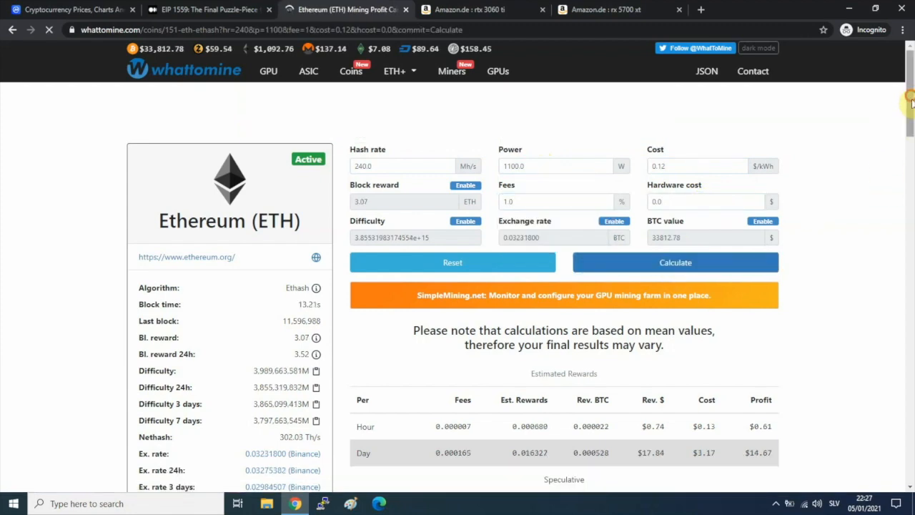
{"action": "scroll", "scroll_direction": "down", "scroll_amount": 3}
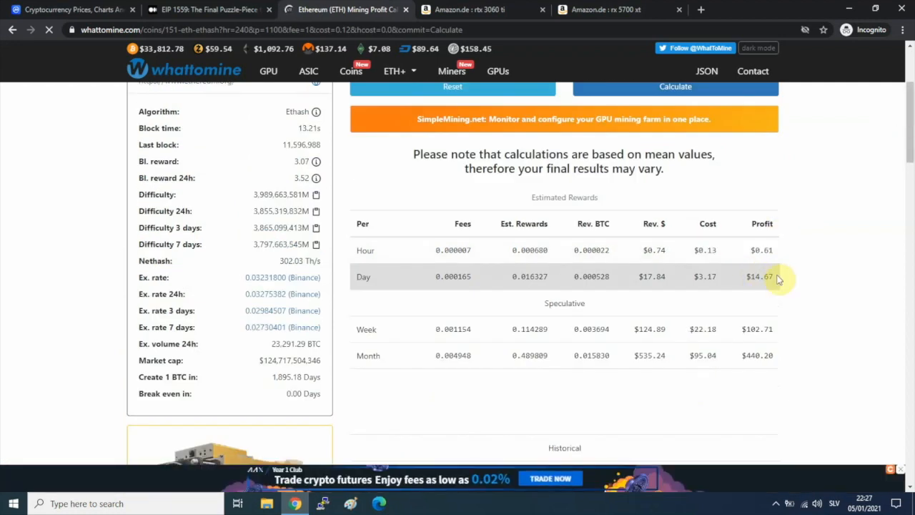
{"action": "mouse_move", "coordinate": [763, 278]}
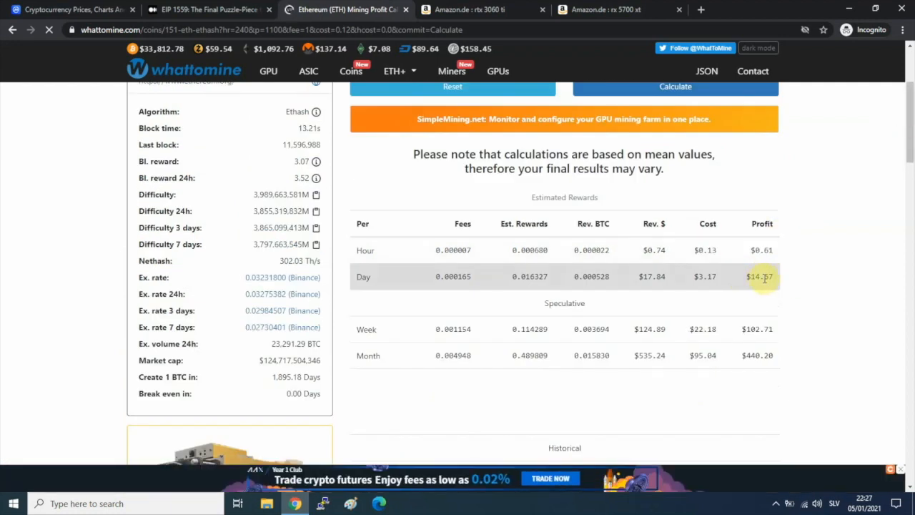
{"action": "mouse_move", "coordinate": [823, 264]}
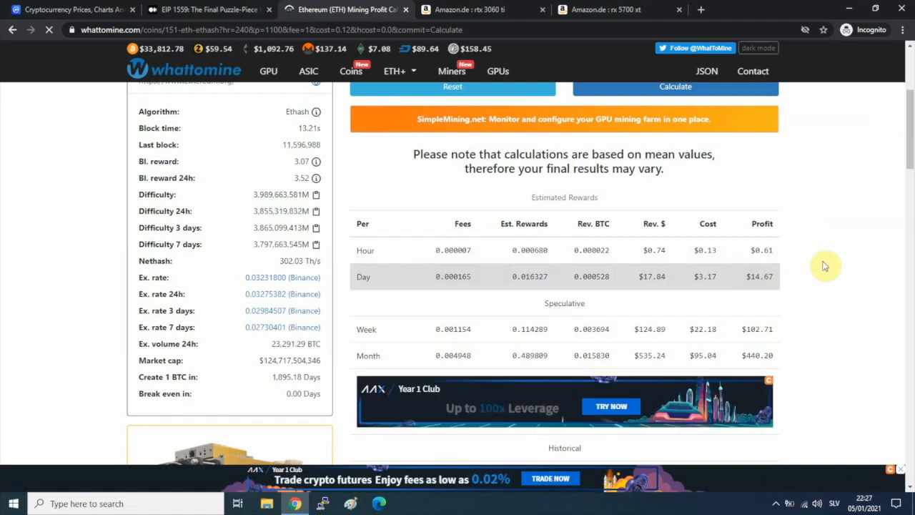
{"action": "mouse_move", "coordinate": [744, 358]}
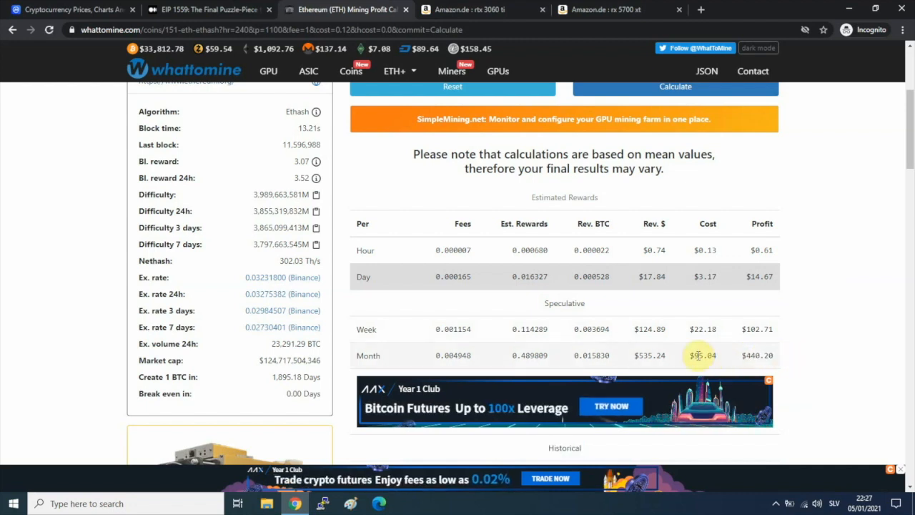
{"action": "double_click", "coordinate": [703, 354]}
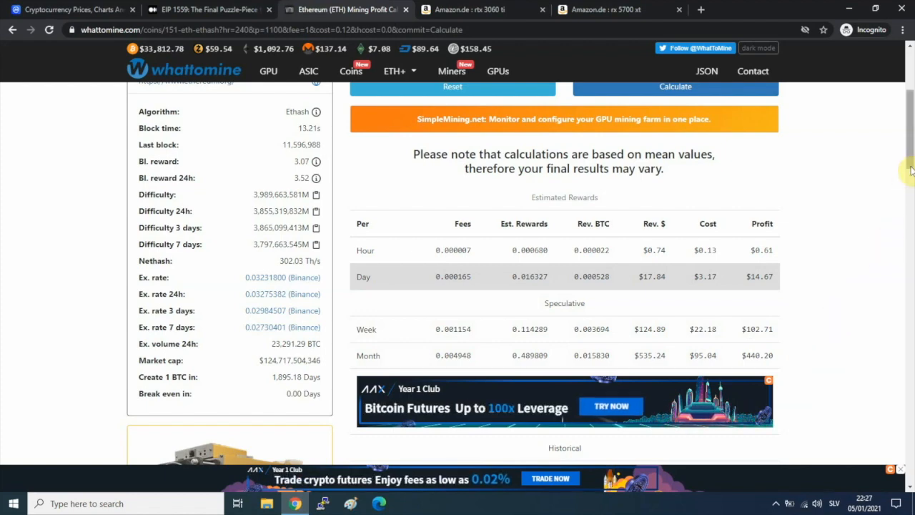
{"action": "scroll", "scroll_direction": "up", "scroll_amount": 3}
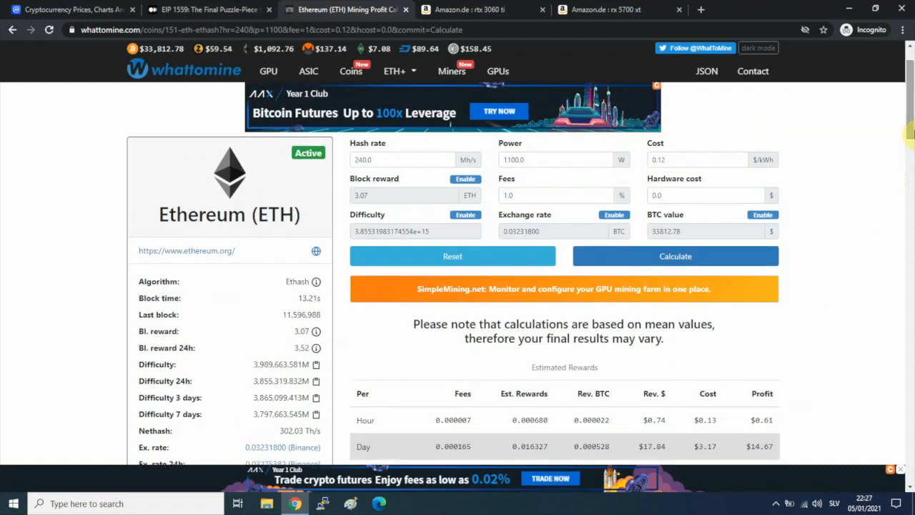
{"action": "mouse_move", "coordinate": [906, 125]}
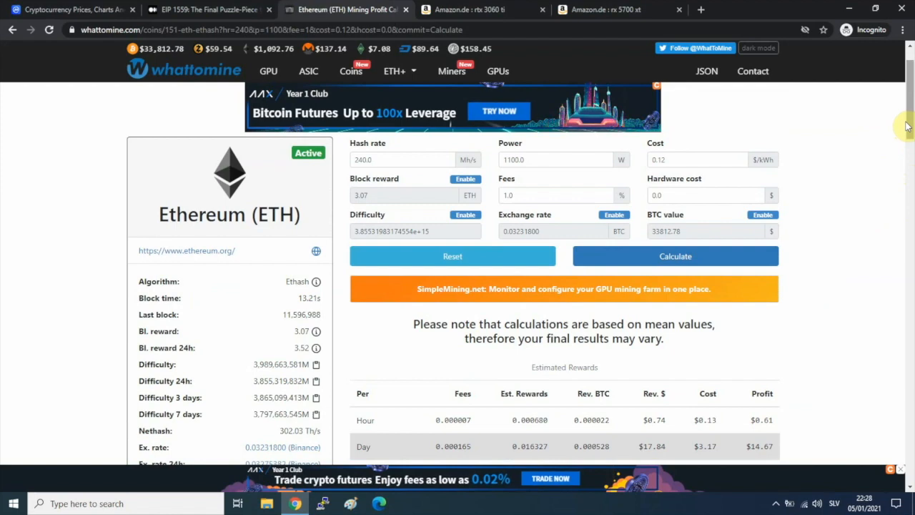
{"action": "mouse_move", "coordinate": [873, 148]}
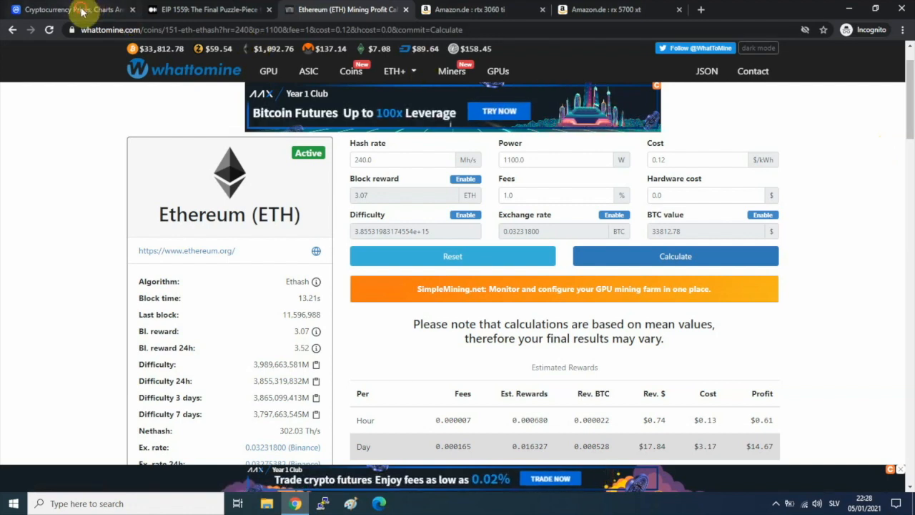
{"action": "left_click", "coordinate": [79, 11]}
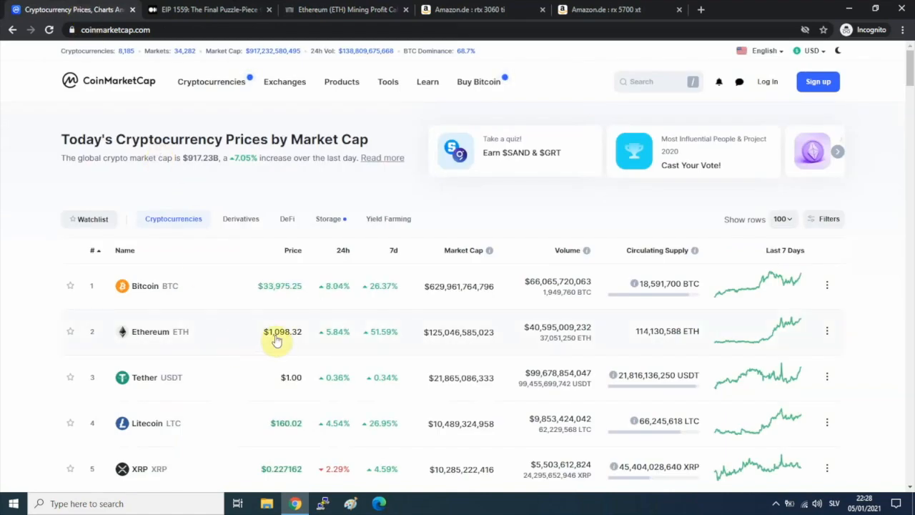
{"action": "mouse_move", "coordinate": [274, 339]}
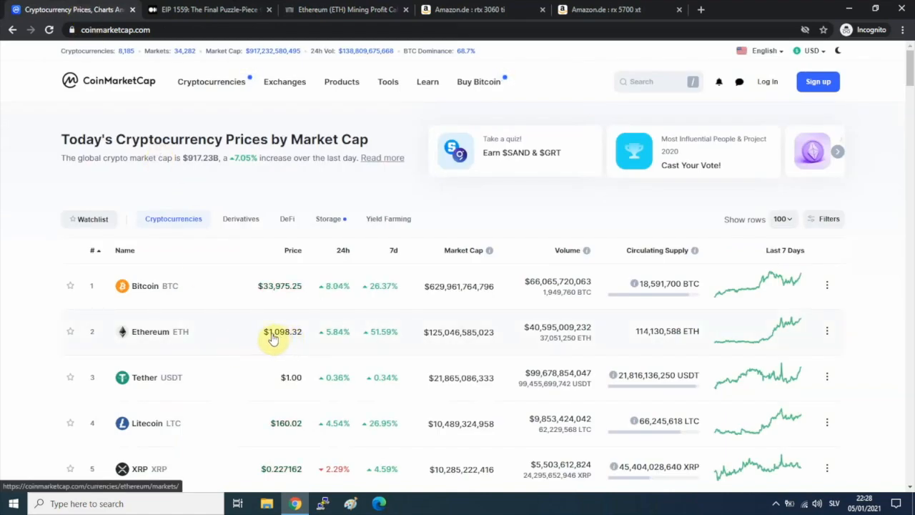
{"action": "mouse_move", "coordinate": [322, 169]}
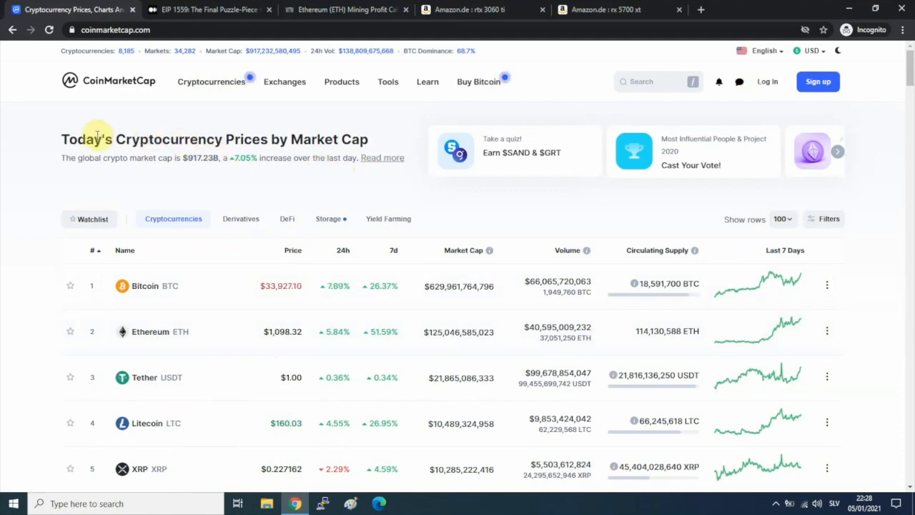
{"action": "mouse_move", "coordinate": [355, 9]}
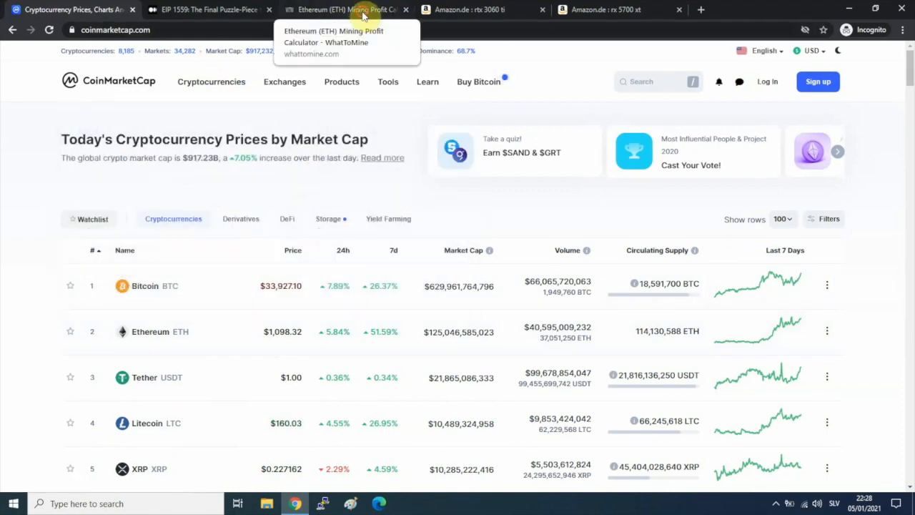
{"action": "left_click", "coordinate": [355, 9]}
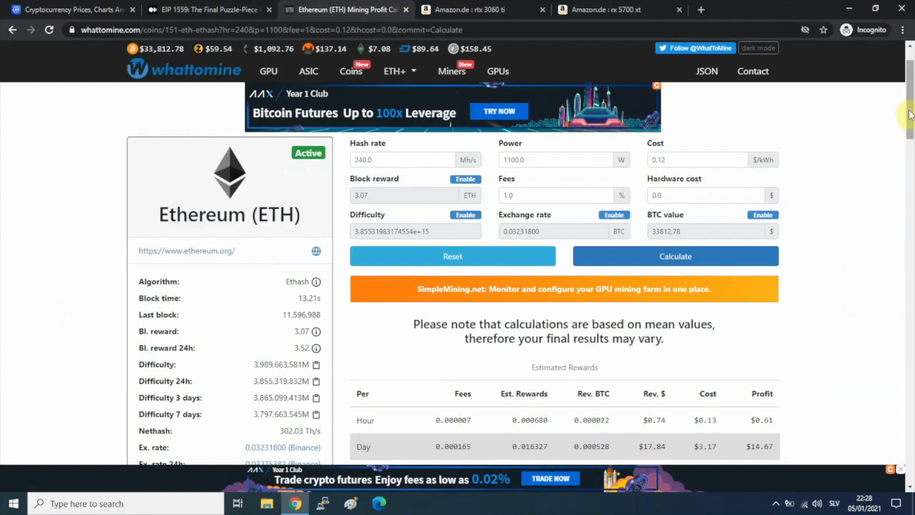
{"action": "scroll", "scroll_direction": "down", "scroll_amount": 3}
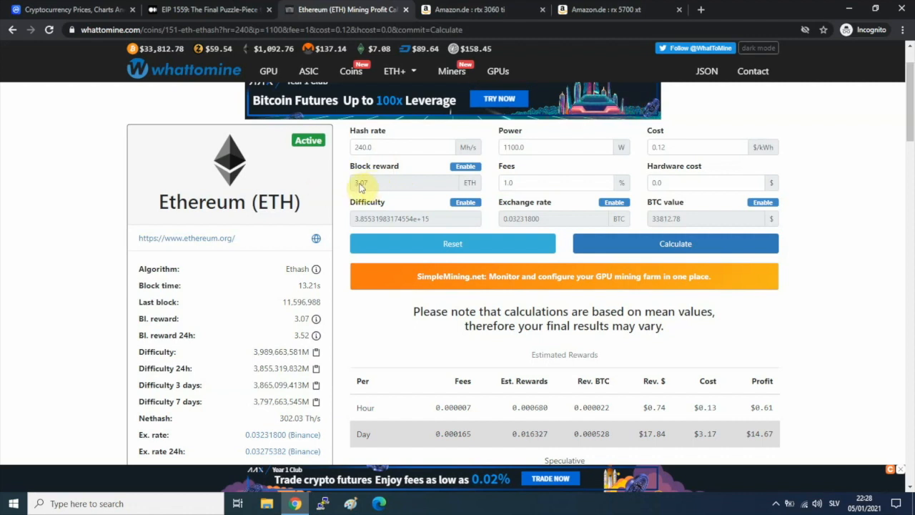
{"action": "mouse_move", "coordinate": [386, 189]}
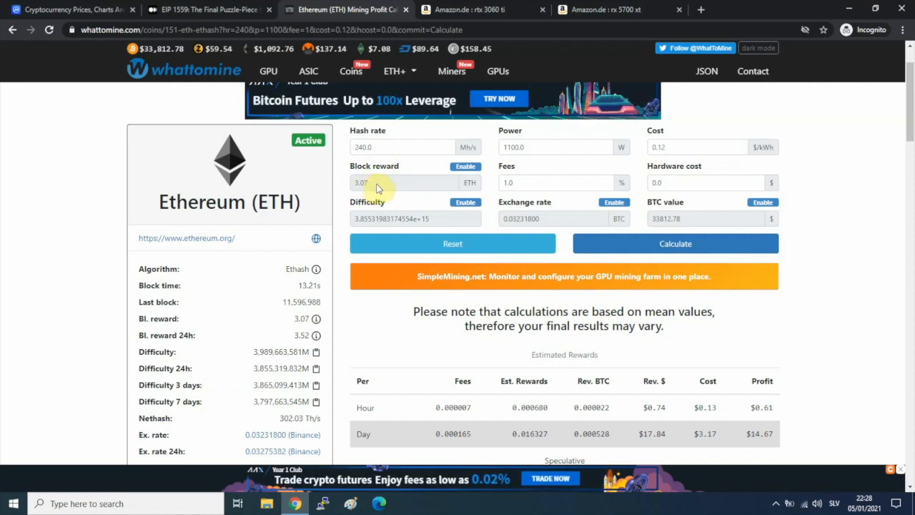
{"action": "mouse_move", "coordinate": [388, 190]}
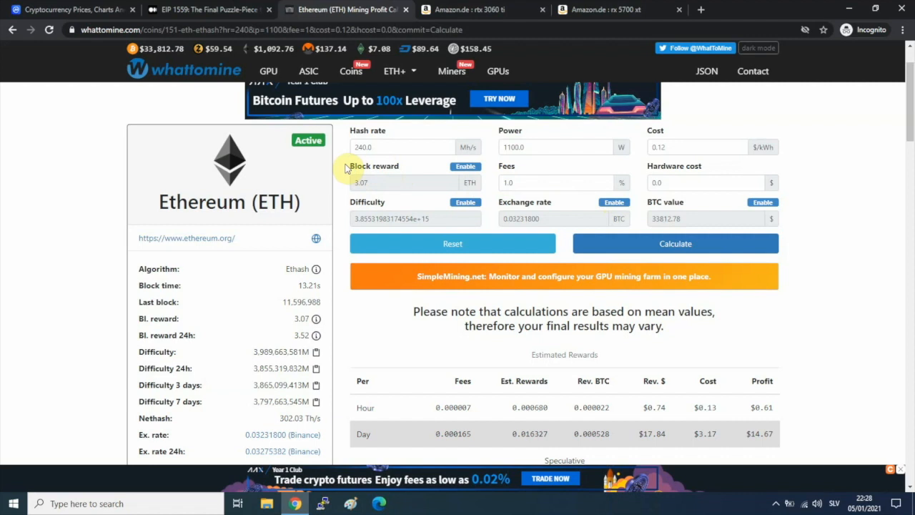
{"action": "mouse_move", "coordinate": [354, 172]}
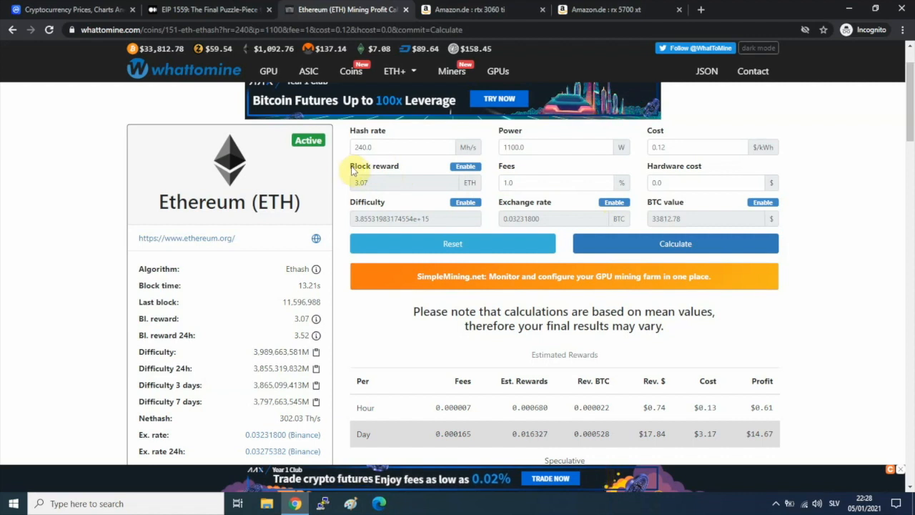
{"action": "mouse_move", "coordinate": [347, 177]}
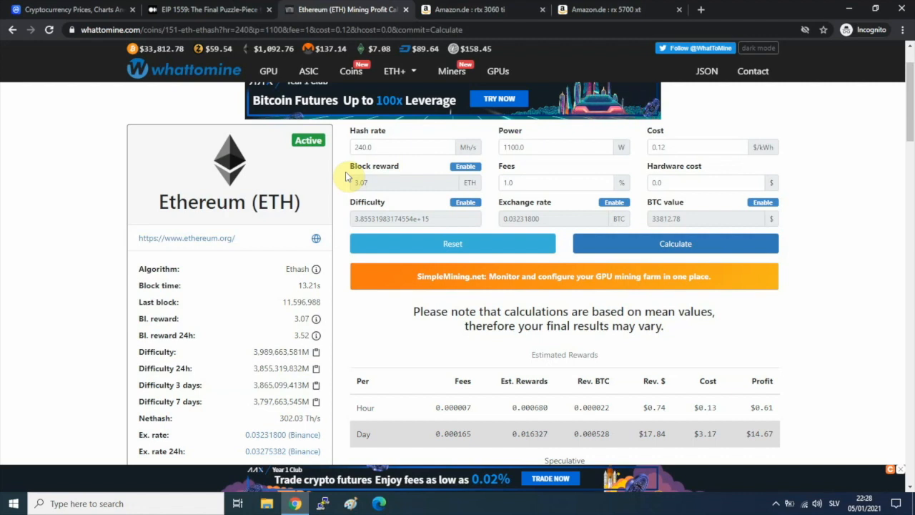
{"action": "mouse_move", "coordinate": [349, 200]}
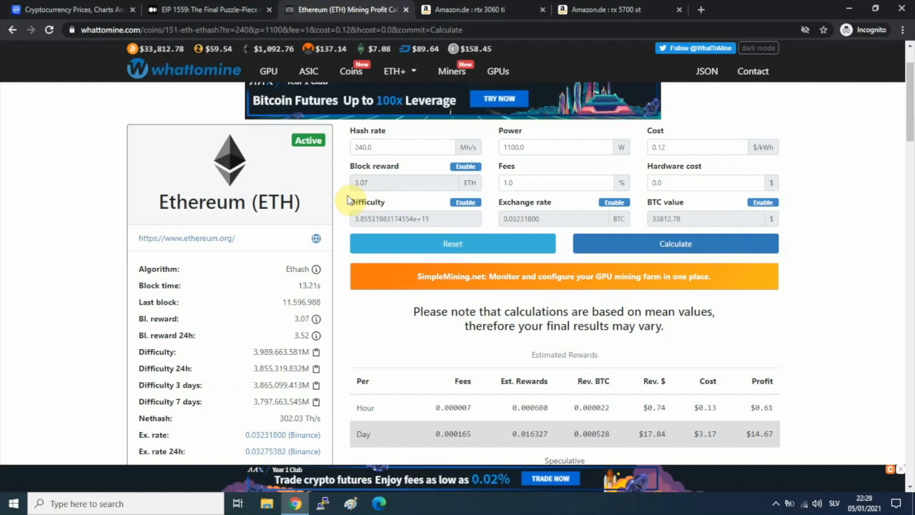
{"action": "mouse_move", "coordinate": [580, 173]}
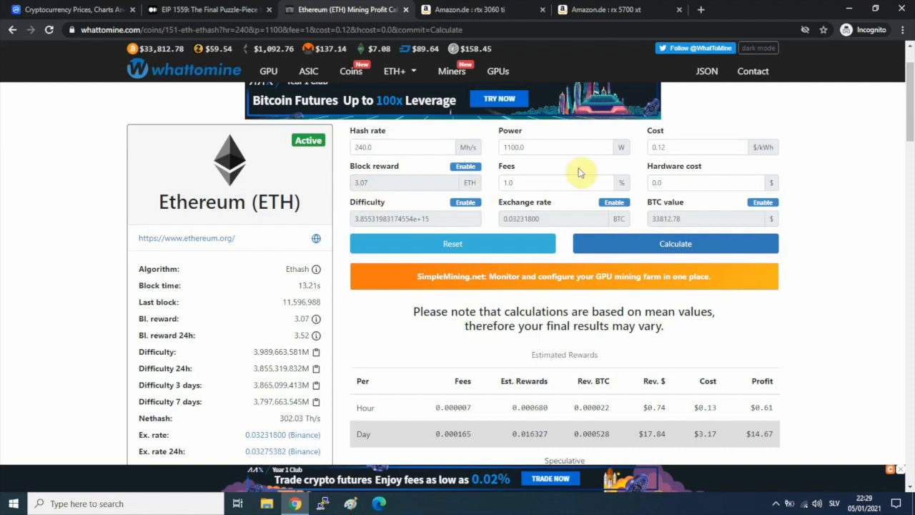
{"action": "mouse_move", "coordinate": [808, 170]}
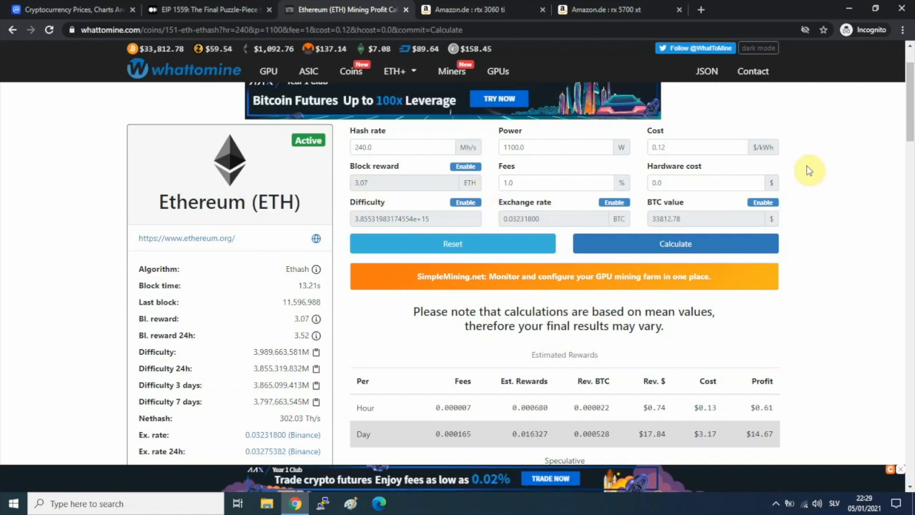
{"action": "mouse_move", "coordinate": [641, 181]}
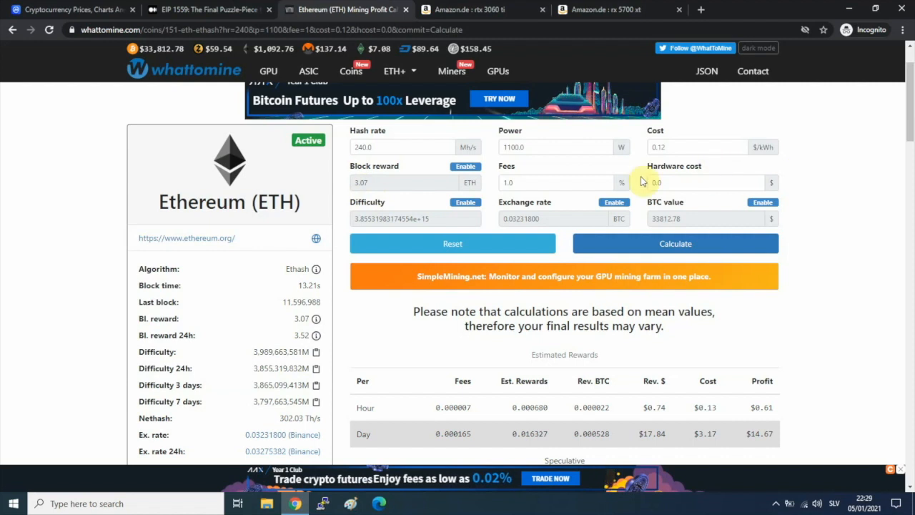
{"action": "mouse_move", "coordinate": [455, 169]}
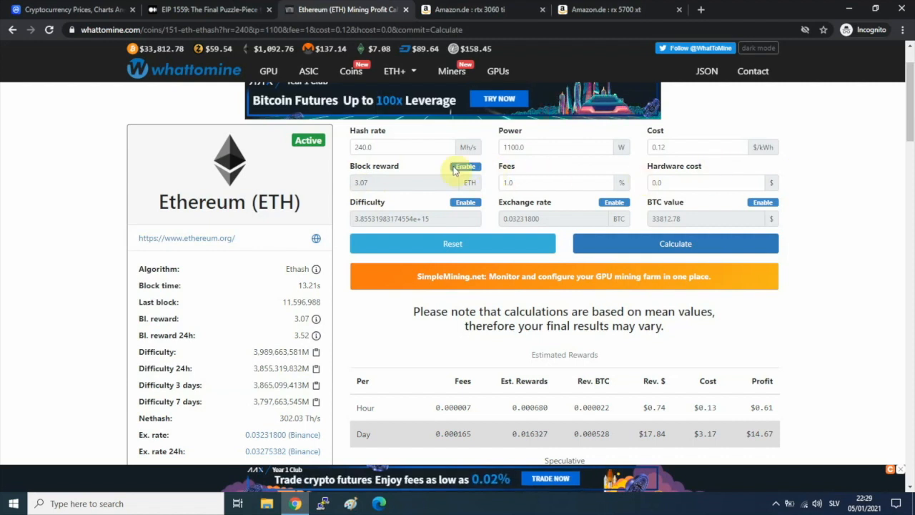
{"action": "mouse_move", "coordinate": [426, 167]}
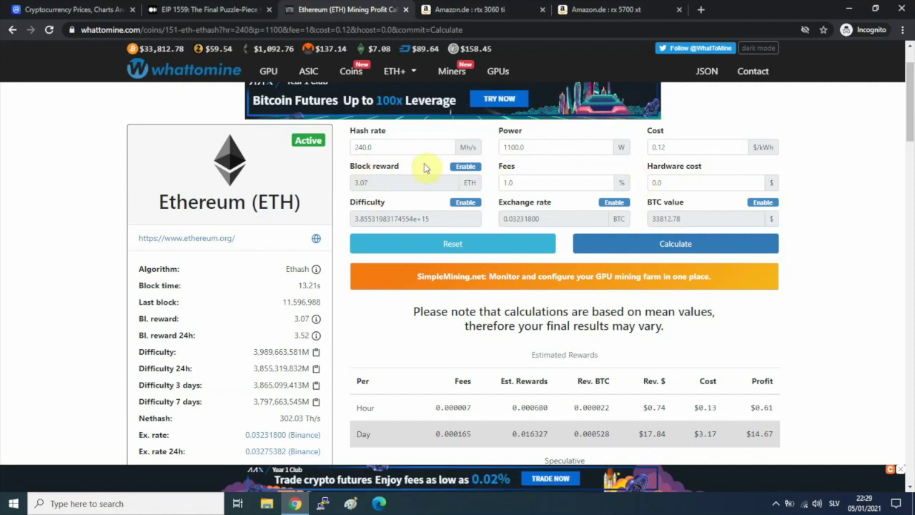
{"action": "mouse_move", "coordinate": [430, 171]}
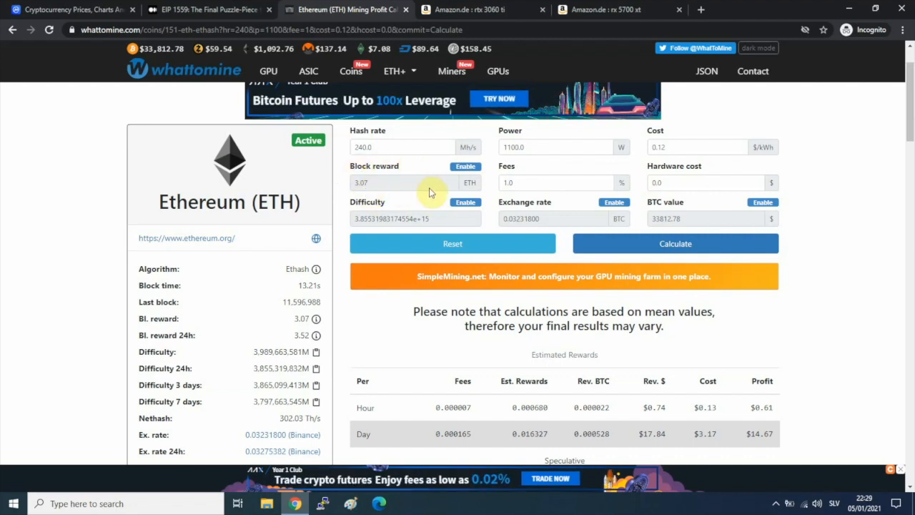
{"action": "mouse_move", "coordinate": [343, 192]}
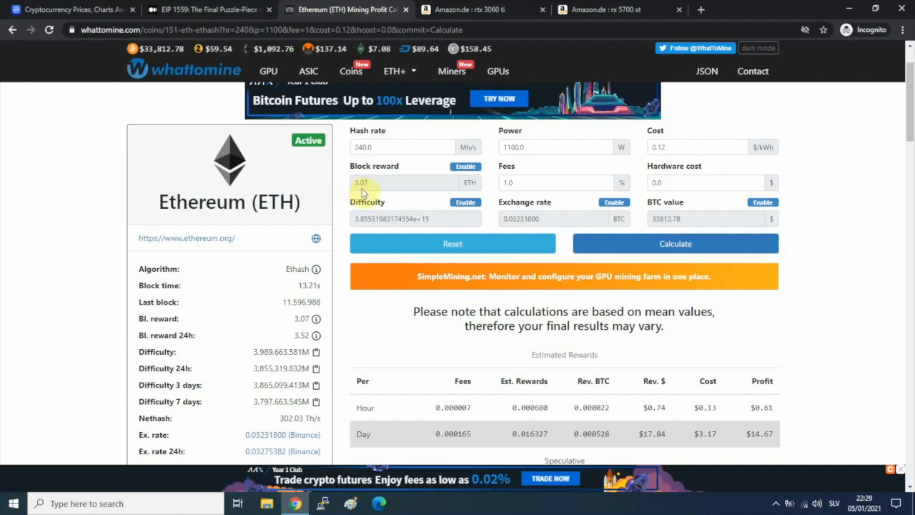
{"action": "mouse_move", "coordinate": [349, 184]}
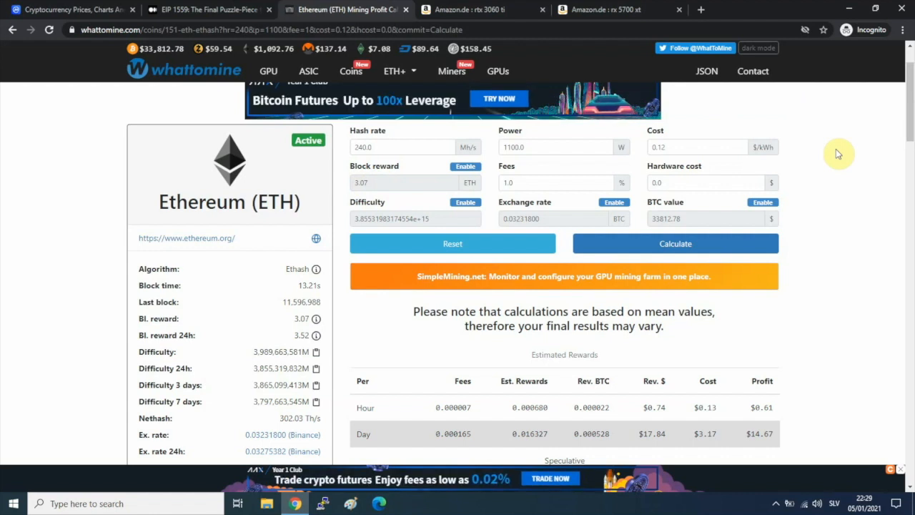
{"action": "mouse_move", "coordinate": [898, 136]}
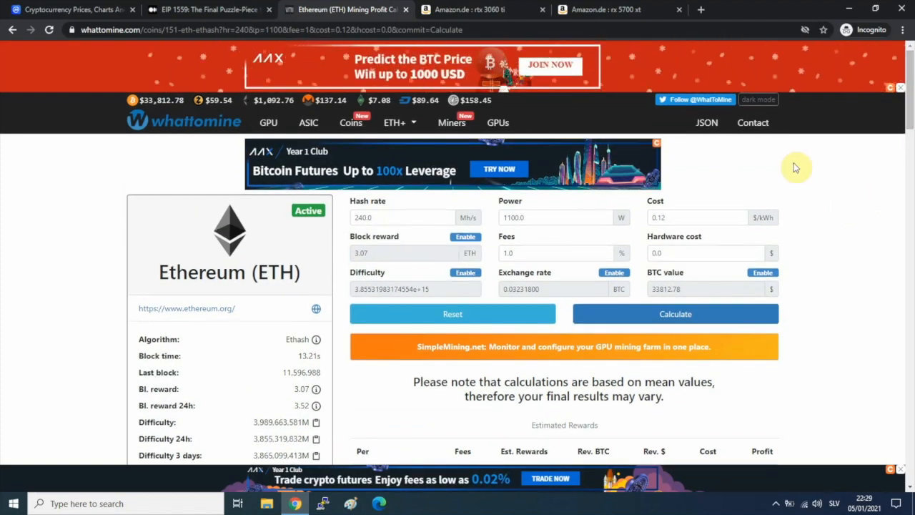
{"action": "mouse_move", "coordinate": [806, 175]}
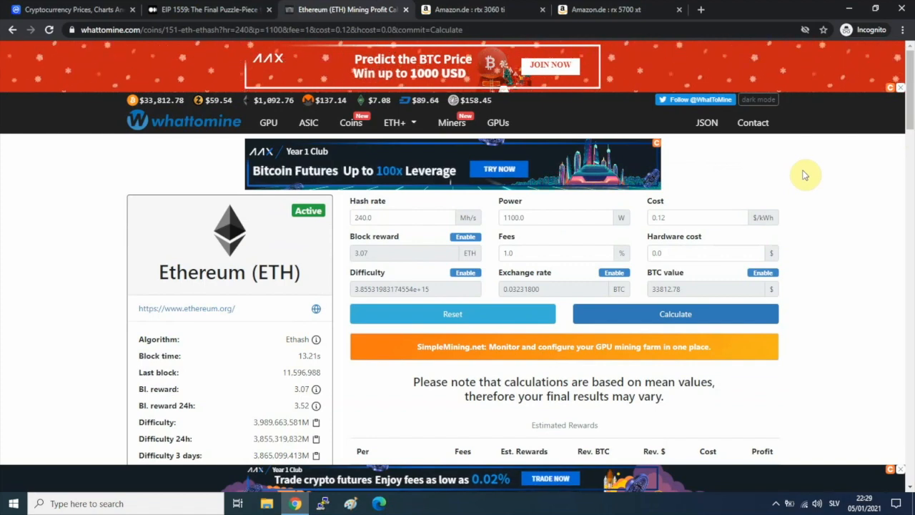
{"action": "mouse_move", "coordinate": [350, 206]}
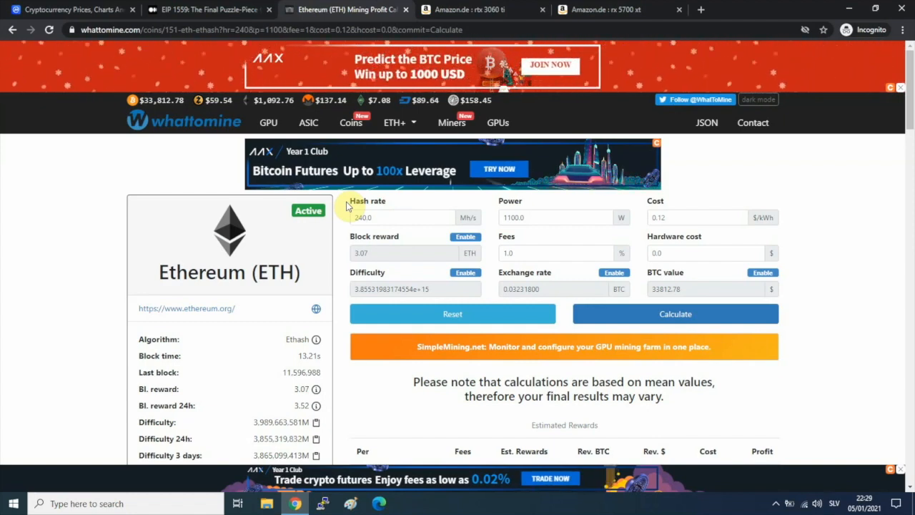
{"action": "mouse_move", "coordinate": [167, 188]}
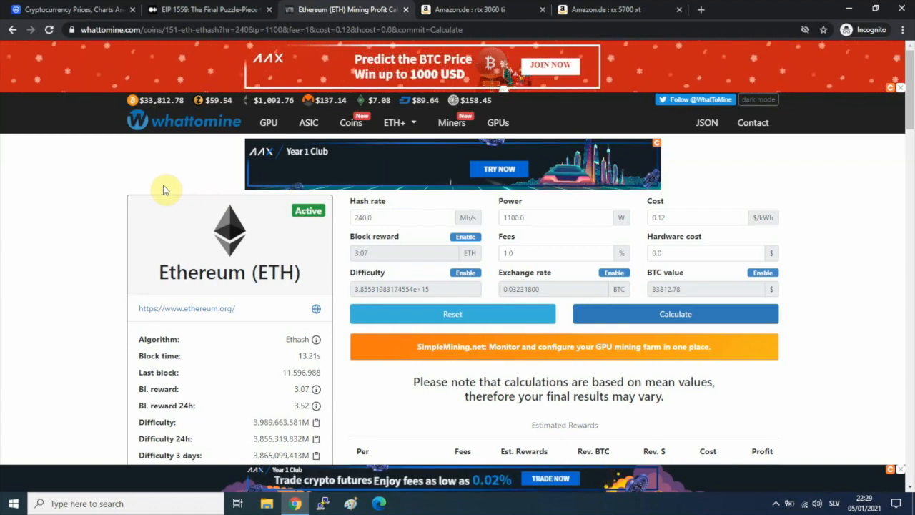
{"action": "mouse_move", "coordinate": [133, 189]}
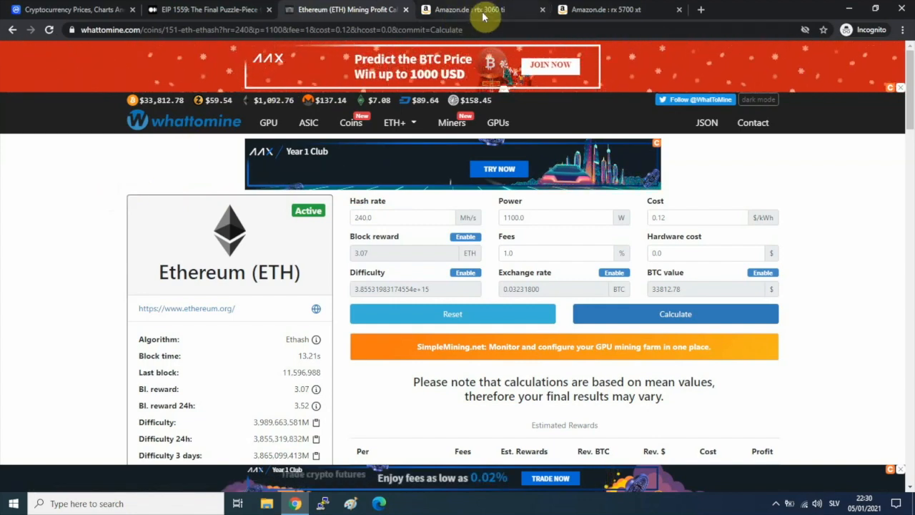
{"action": "mouse_move", "coordinate": [484, 14]}
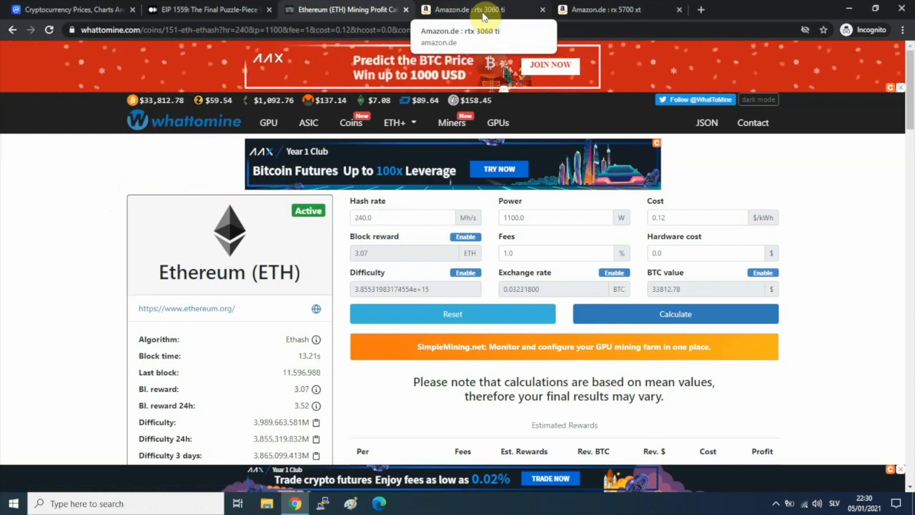
Step: View the Amazon.de RTX 3060 Ti listings, with the MSI model at 719.58 €
{"action": "left_click", "coordinate": [478, 9]}
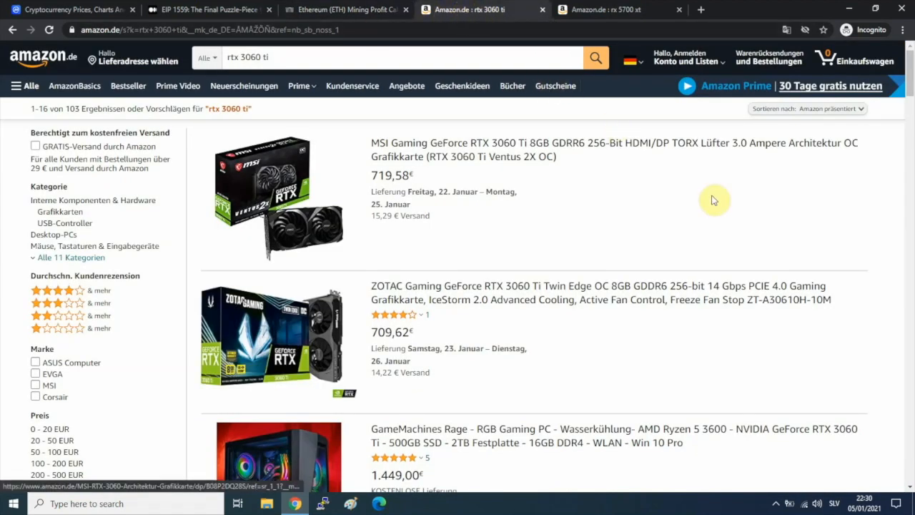
{"action": "mouse_move", "coordinate": [613, 232]}
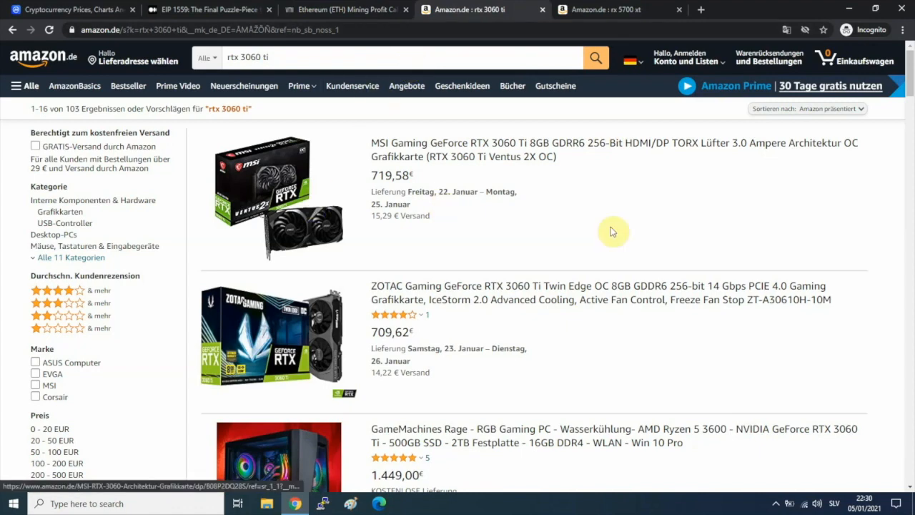
{"action": "mouse_move", "coordinate": [523, 154]}
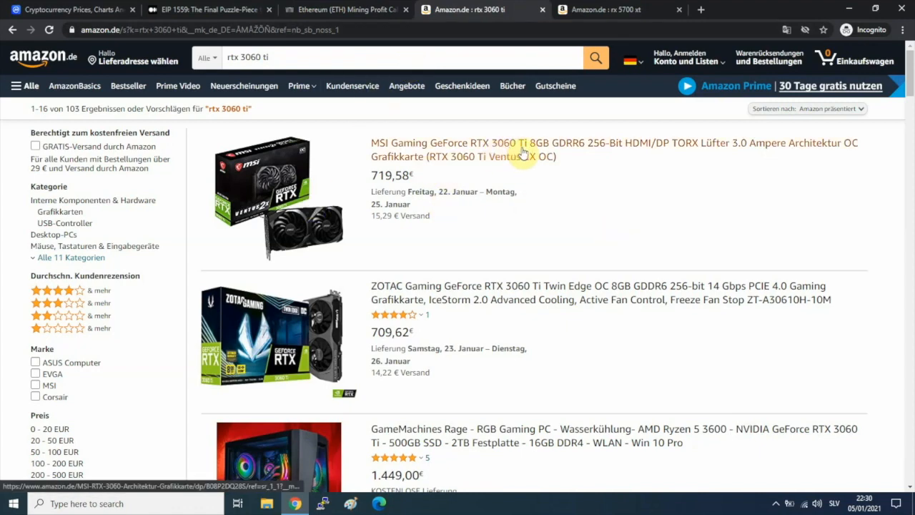
{"action": "mouse_move", "coordinate": [414, 171]}
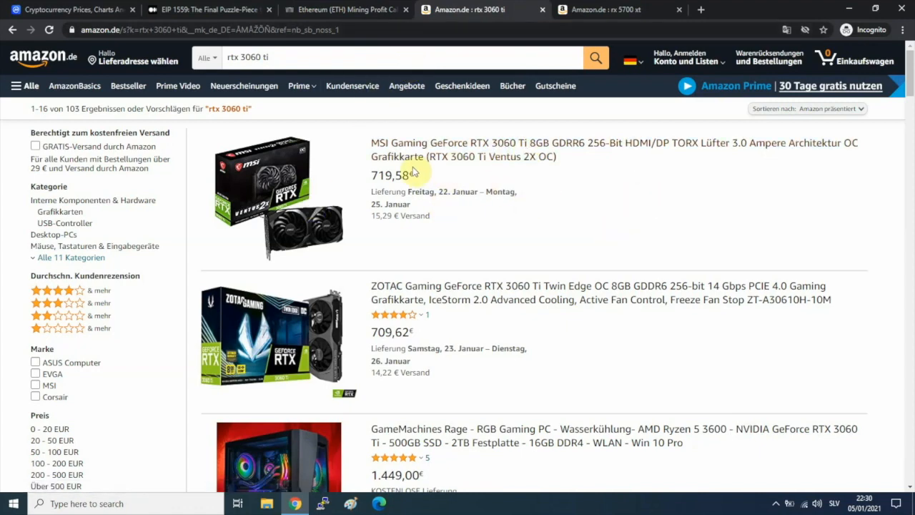
{"action": "mouse_move", "coordinate": [412, 190]}
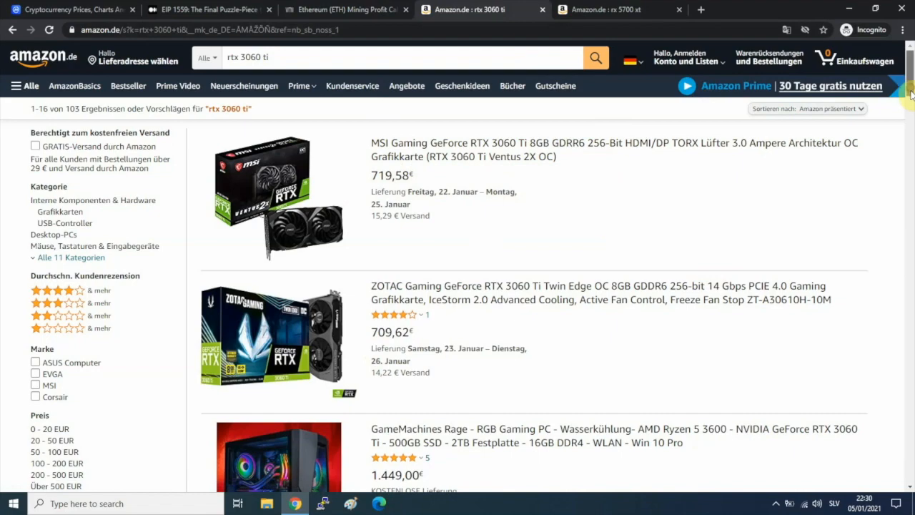
{"action": "scroll", "scroll_direction": "down", "scroll_amount": 3}
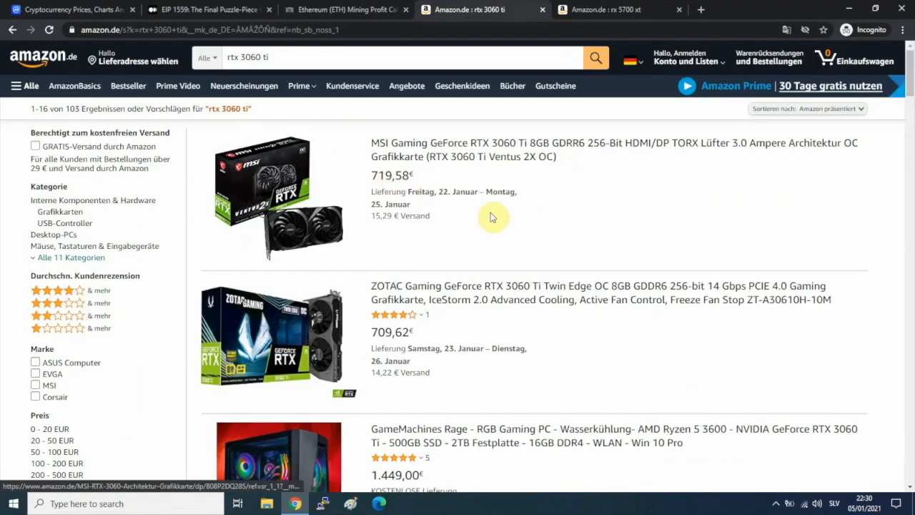
{"action": "mouse_move", "coordinate": [578, 221]}
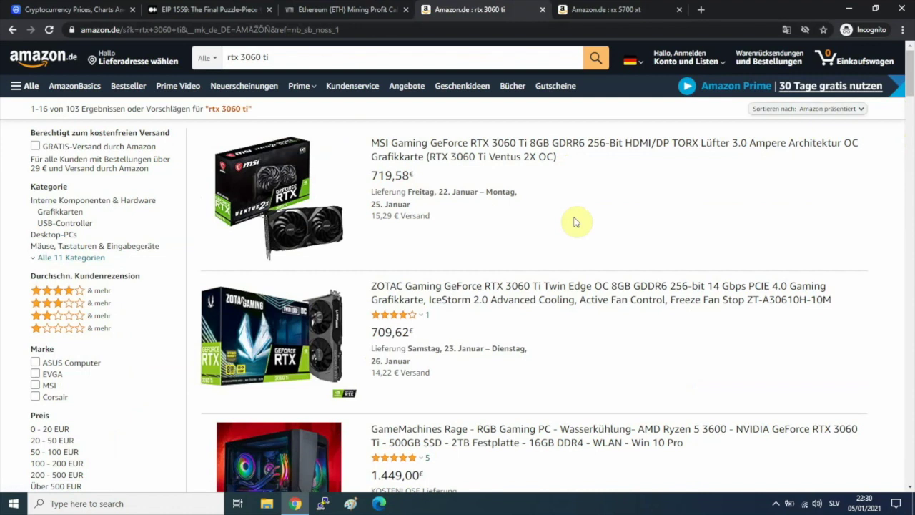
{"action": "mouse_move", "coordinate": [671, 216]}
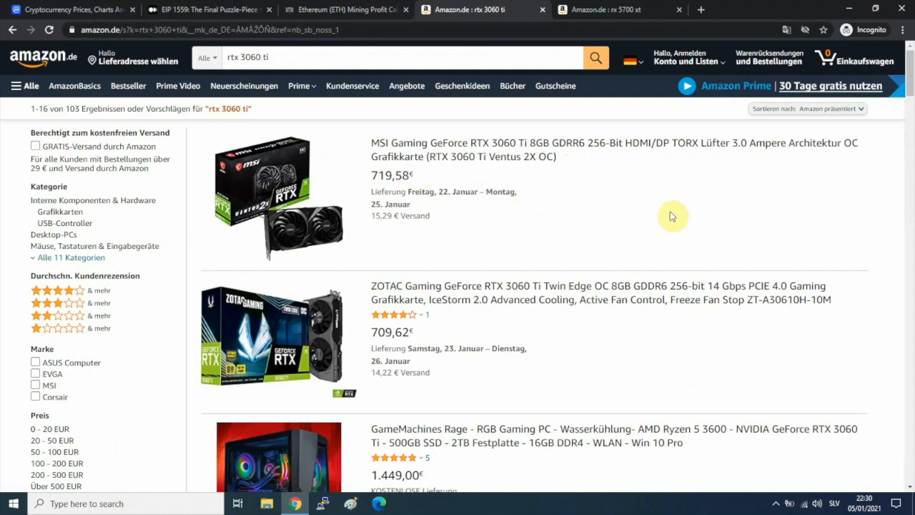
{"action": "mouse_move", "coordinate": [460, 260]}
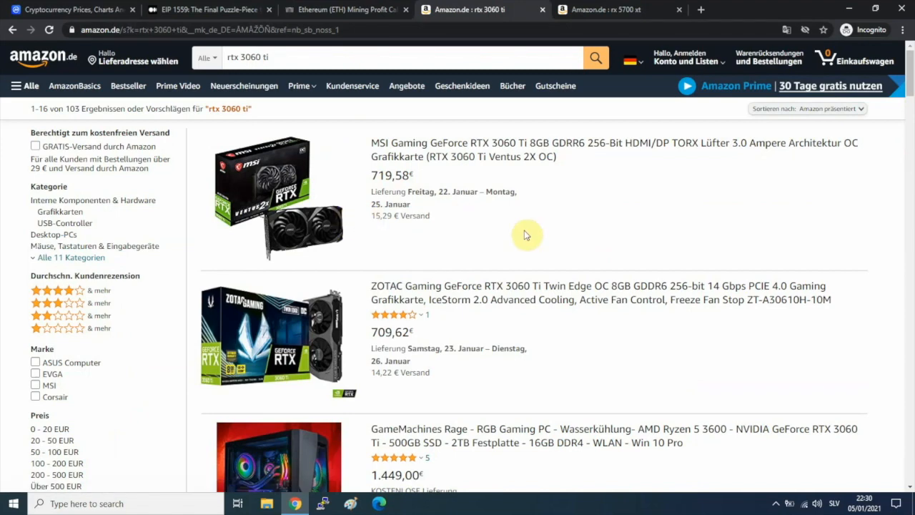
{"action": "mouse_move", "coordinate": [606, 17]}
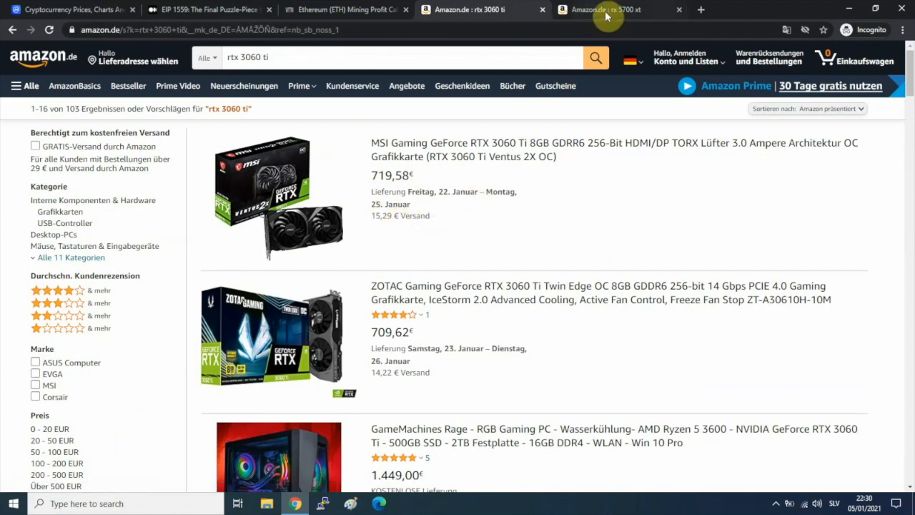
Step: Browse the Amazon.de RX 5700 XT listings, including the SAPPHIRE Pulse at 569.99 €
{"action": "left_click", "coordinate": [617, 8]}
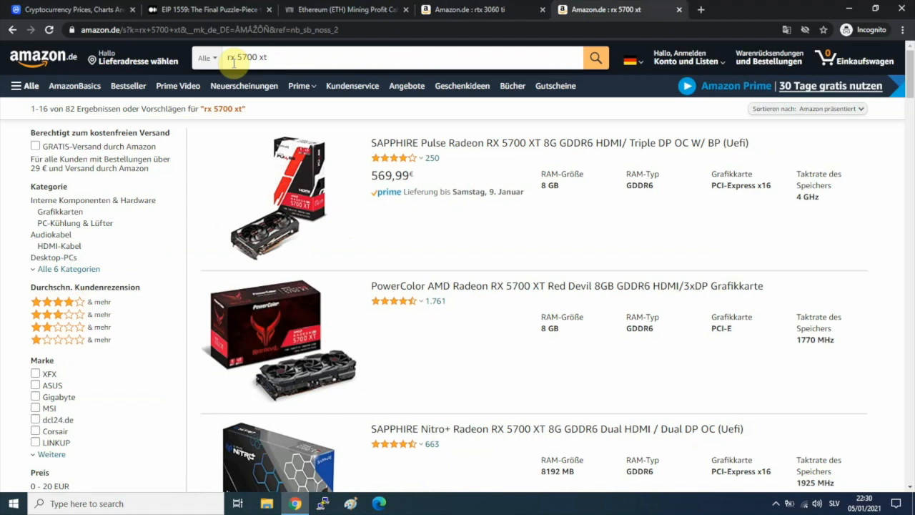
{"action": "mouse_move", "coordinate": [878, 183]}
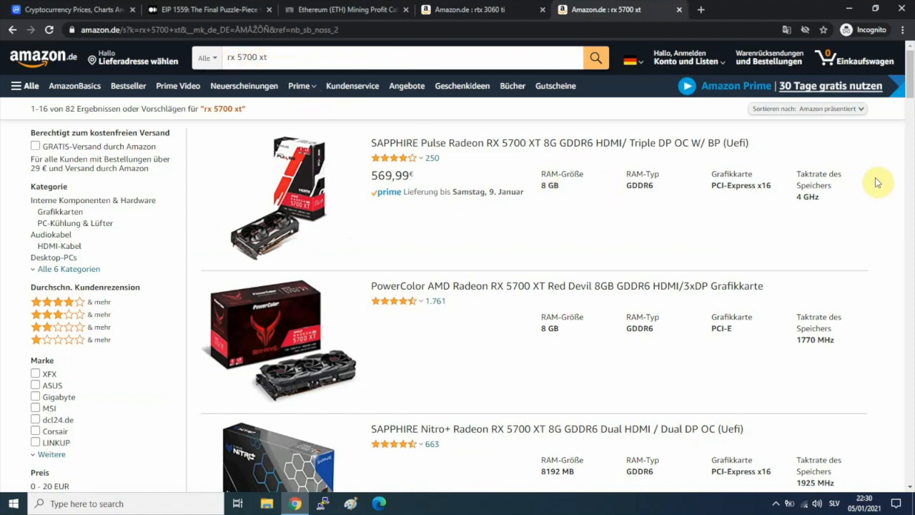
{"action": "scroll", "scroll_direction": "down", "scroll_amount": 3}
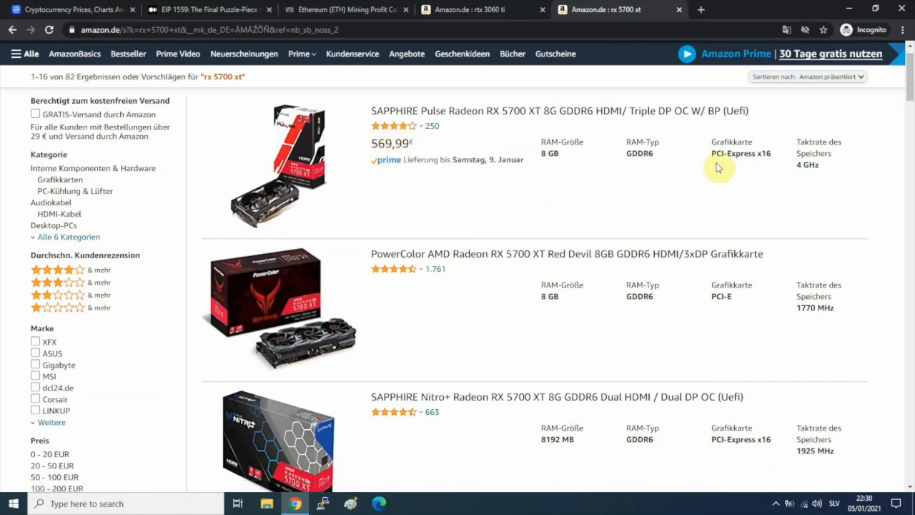
{"action": "scroll", "scroll_direction": "down", "scroll_amount": 3}
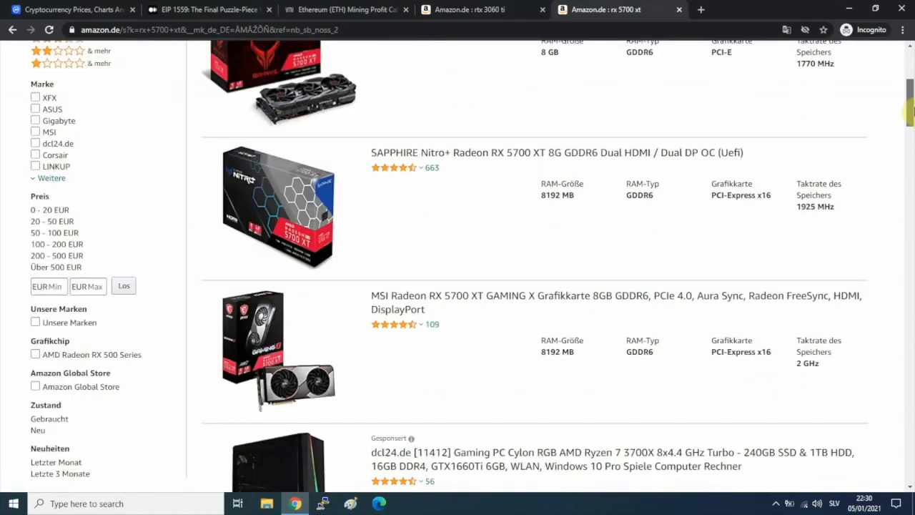
{"action": "scroll", "scroll_direction": "down", "scroll_amount": 3}
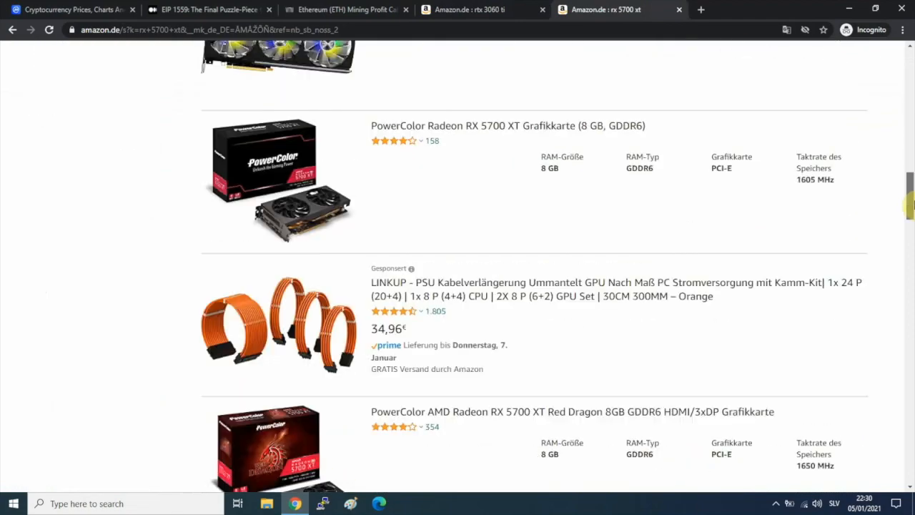
{"action": "scroll", "scroll_direction": "down", "scroll_amount": 3}
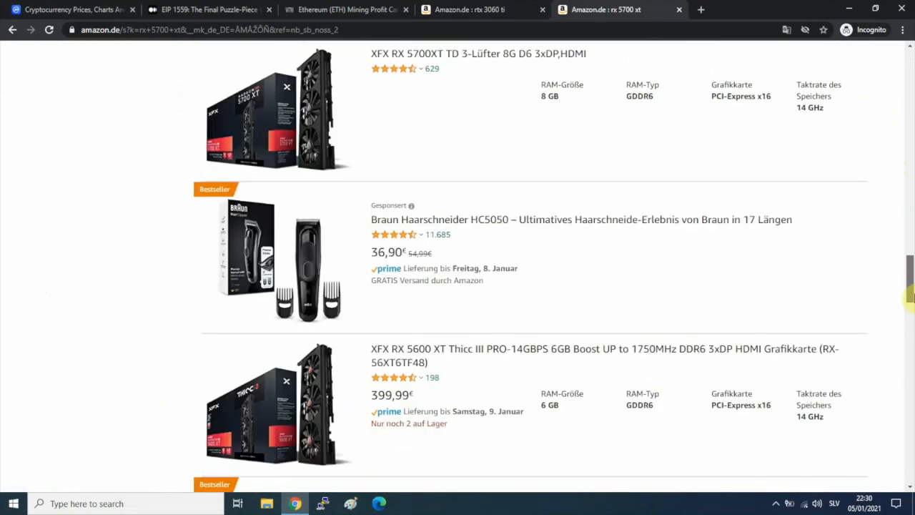
{"action": "scroll", "scroll_direction": "down", "scroll_amount": 3}
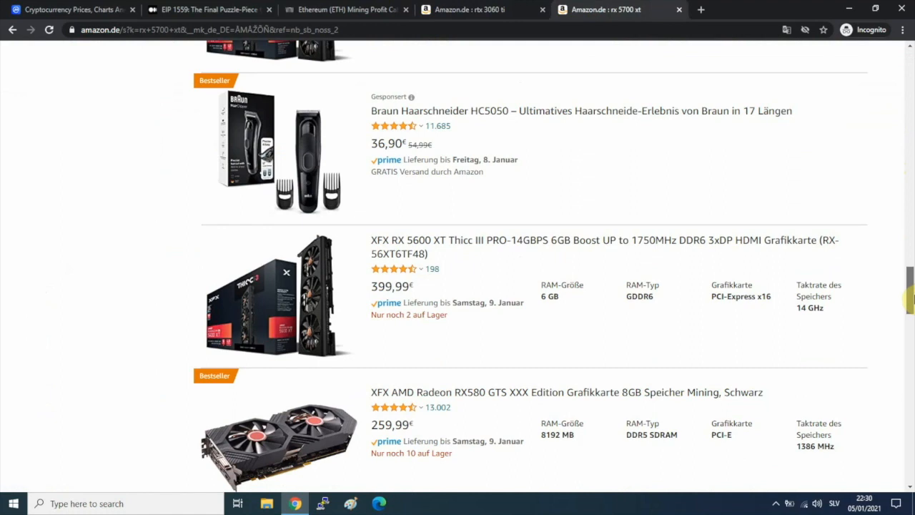
{"action": "scroll", "scroll_direction": "down", "scroll_amount": 3}
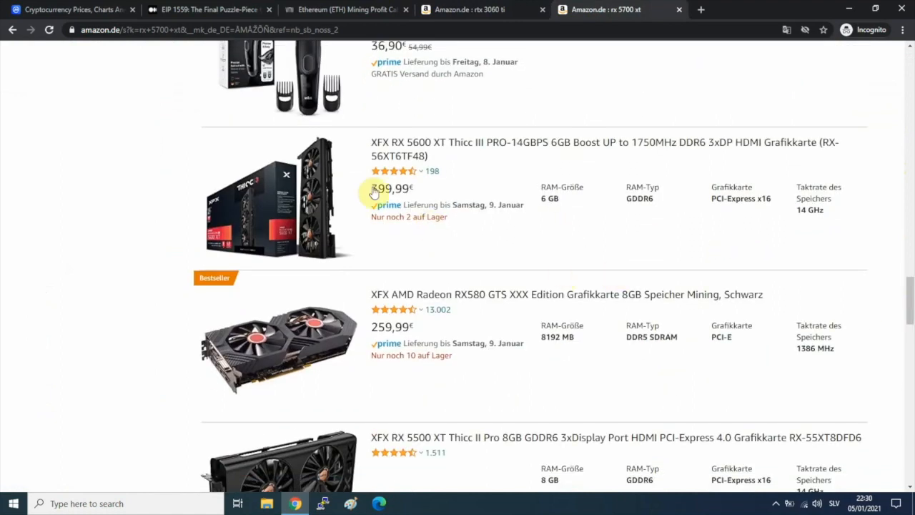
{"action": "mouse_move", "coordinate": [446, 150]}
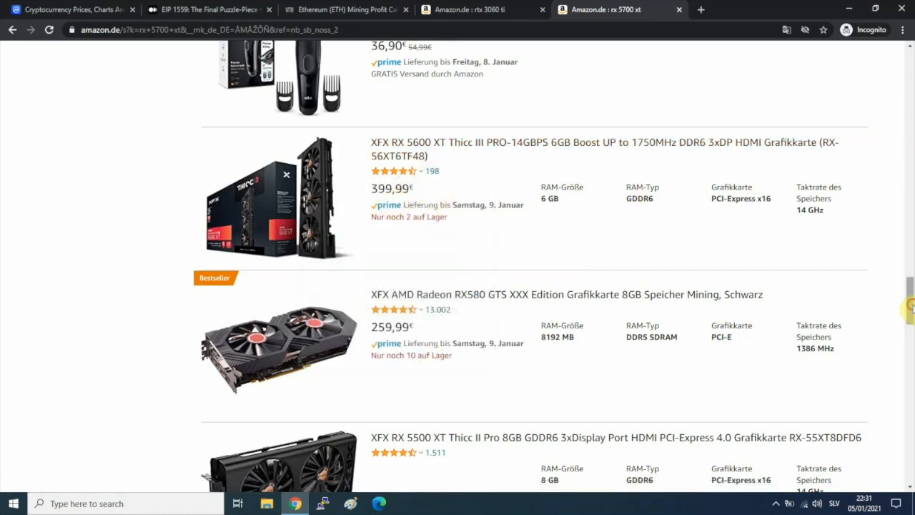
{"action": "scroll", "scroll_direction": "up", "scroll_amount": 3}
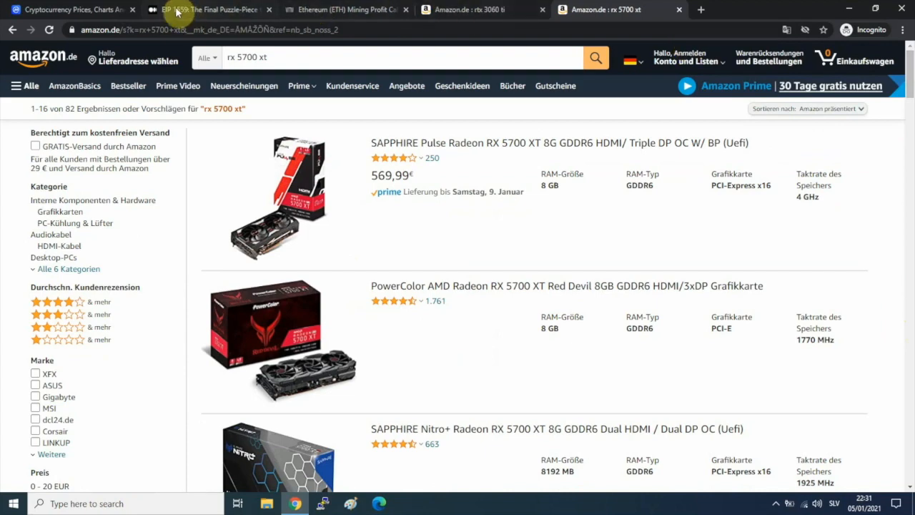
Step: Highlight the EIP 1559 bullet 'Burns the majority of the ETH in the transaction fee'
{"action": "left_click", "coordinate": [189, 8]}
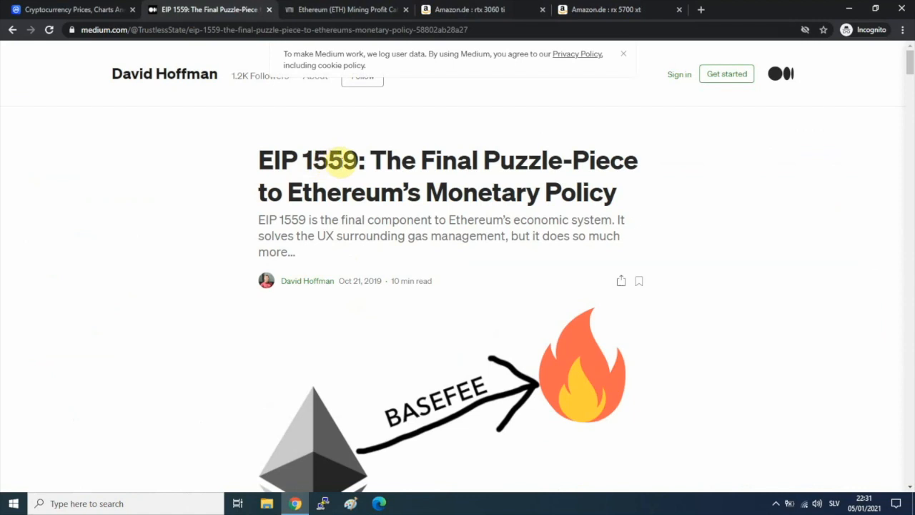
{"action": "mouse_move", "coordinate": [437, 178]}
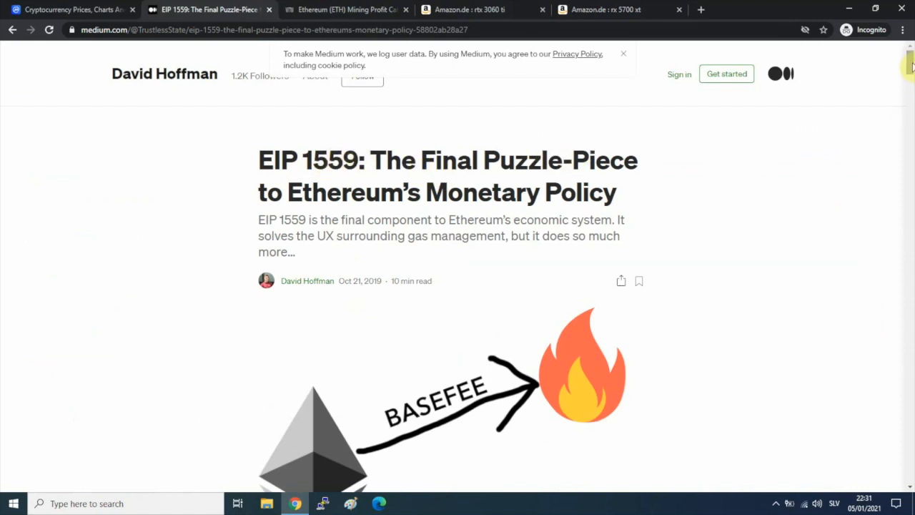
{"action": "scroll", "scroll_direction": "down", "scroll_amount": 3}
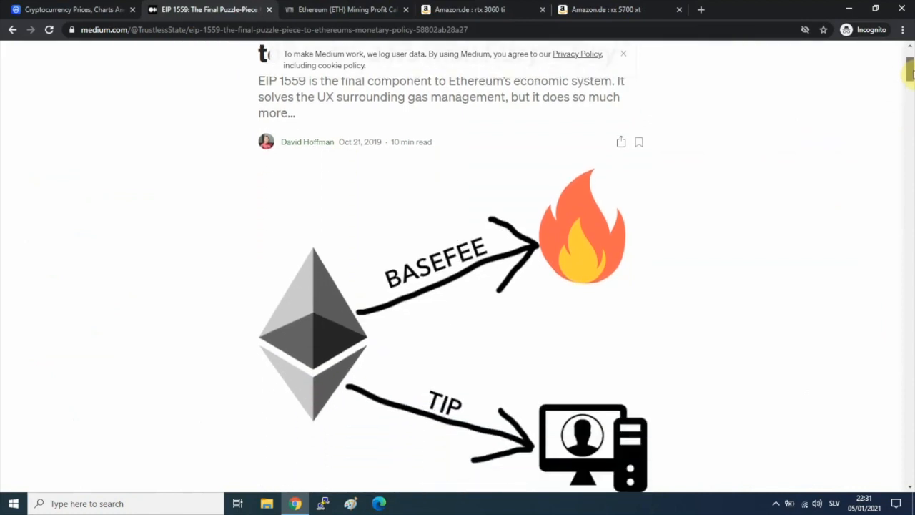
{"action": "scroll", "scroll_direction": "down", "scroll_amount": 3}
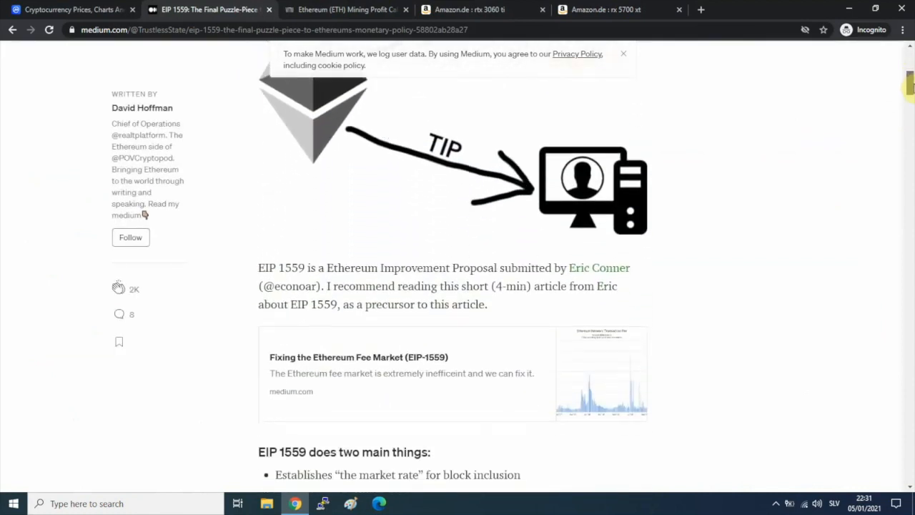
{"action": "scroll", "scroll_direction": "down", "scroll_amount": 3}
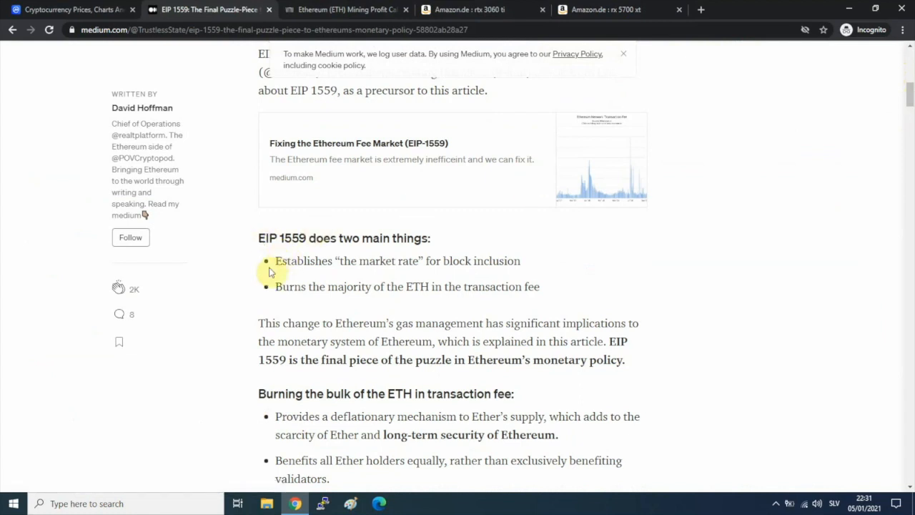
{"action": "mouse_move", "coordinate": [278, 289]}
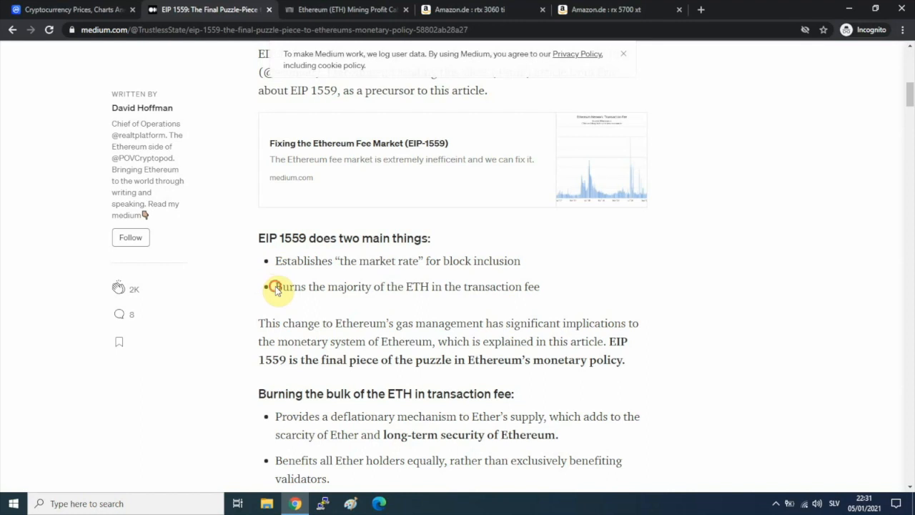
{"action": "left_click_drag", "start_coordinate": [274, 286], "coordinate": [422, 286]}
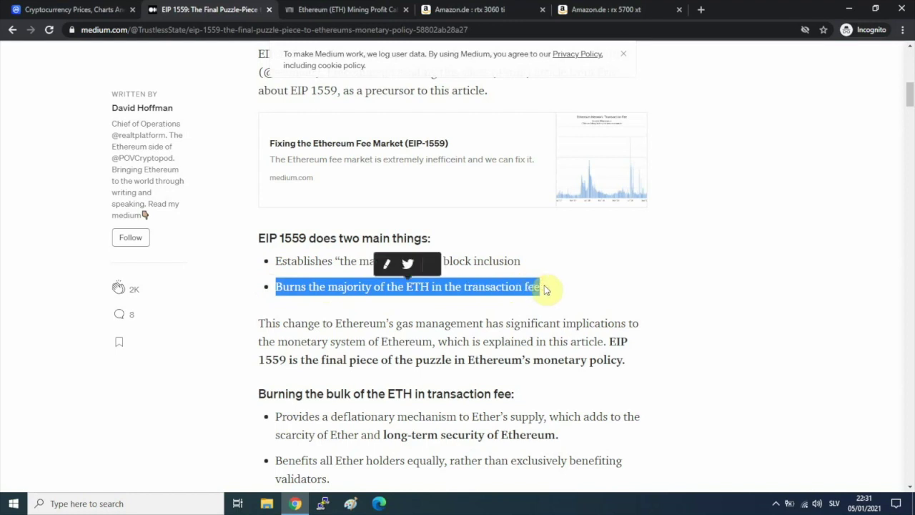
{"action": "mouse_move", "coordinate": [428, 194]}
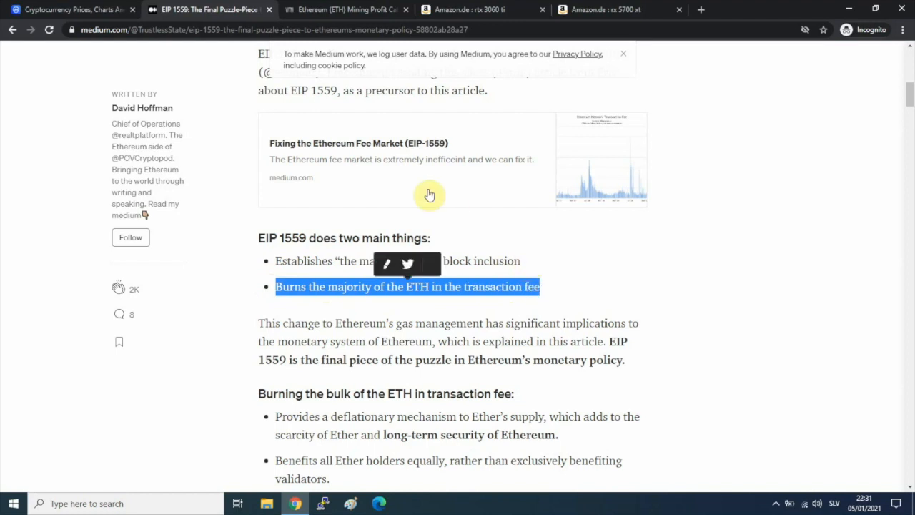
Step: Return to the WhatToMine Ethereum mining profit calculator
{"action": "left_click", "coordinate": [341, 9]}
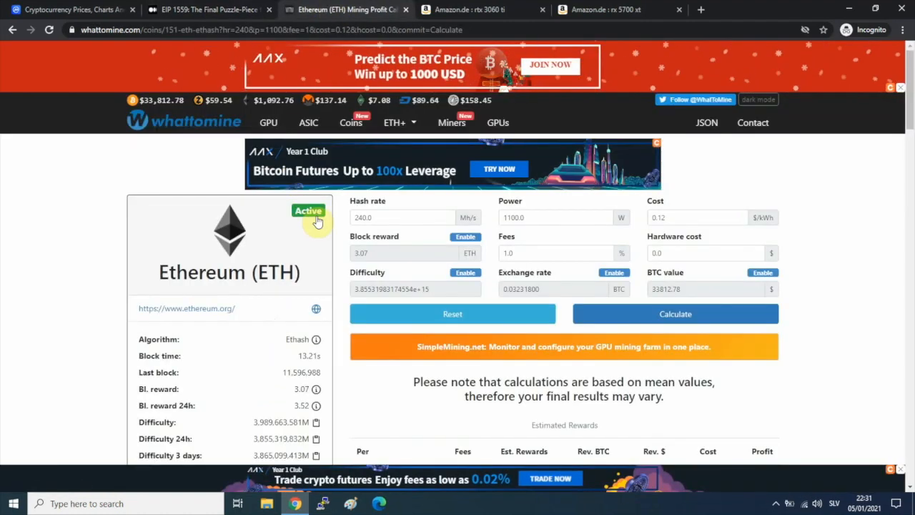
{"action": "mouse_move", "coordinate": [380, 243]}
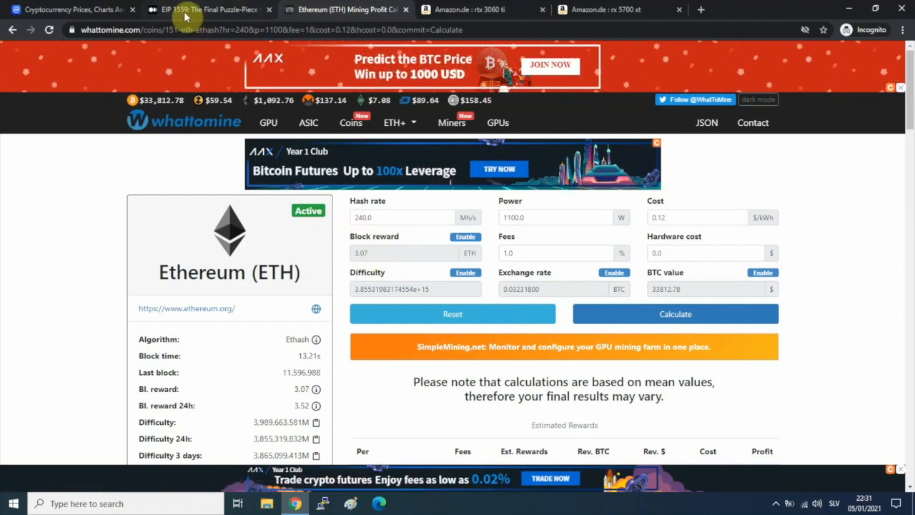
{"action": "mouse_move", "coordinate": [378, 246]}
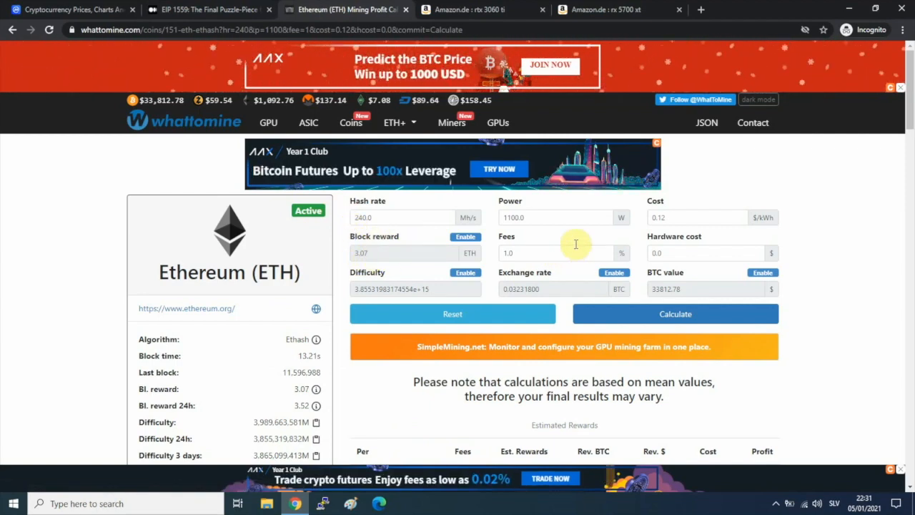
{"action": "mouse_move", "coordinate": [818, 238]}
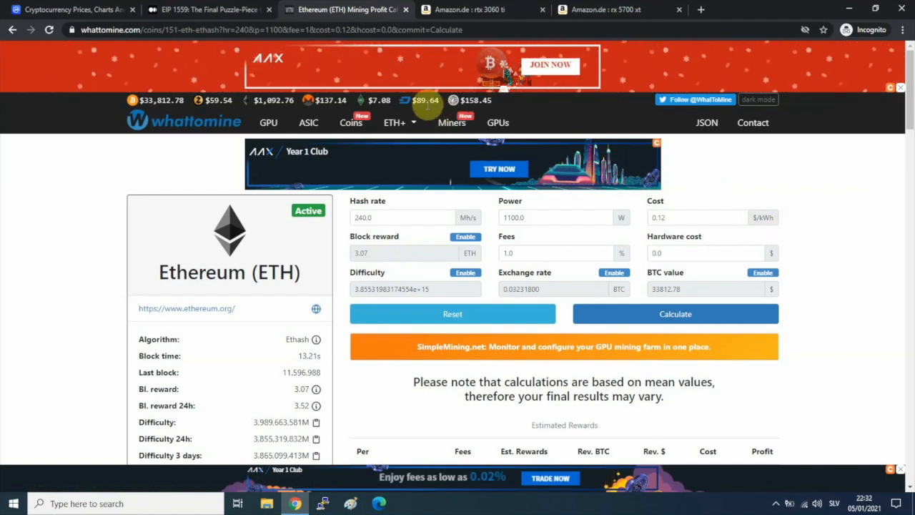
{"action": "left_click", "coordinate": [215, 11]}
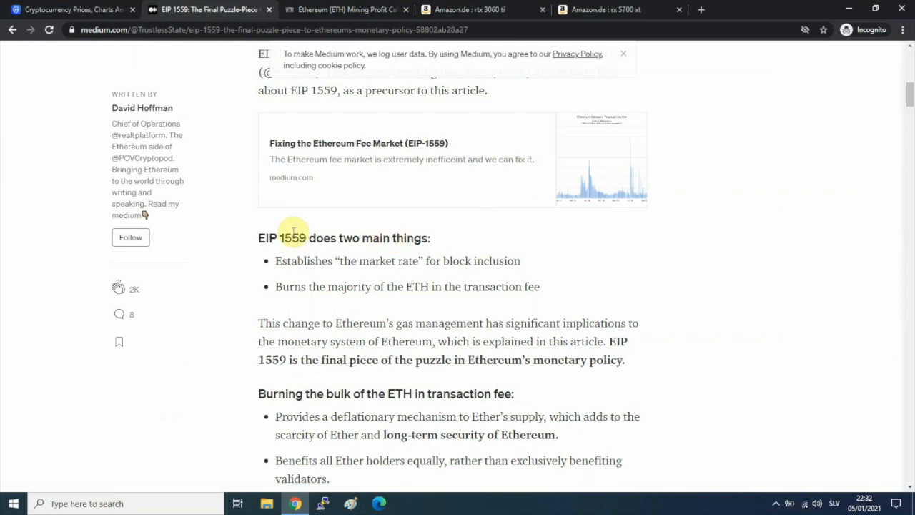
{"action": "double_click", "coordinate": [292, 238]}
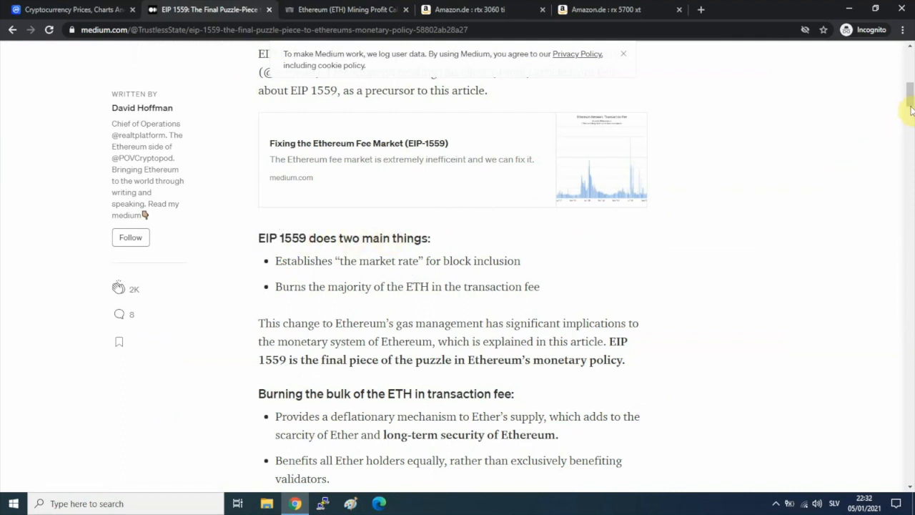
{"action": "scroll", "scroll_direction": "up", "scroll_amount": 3}
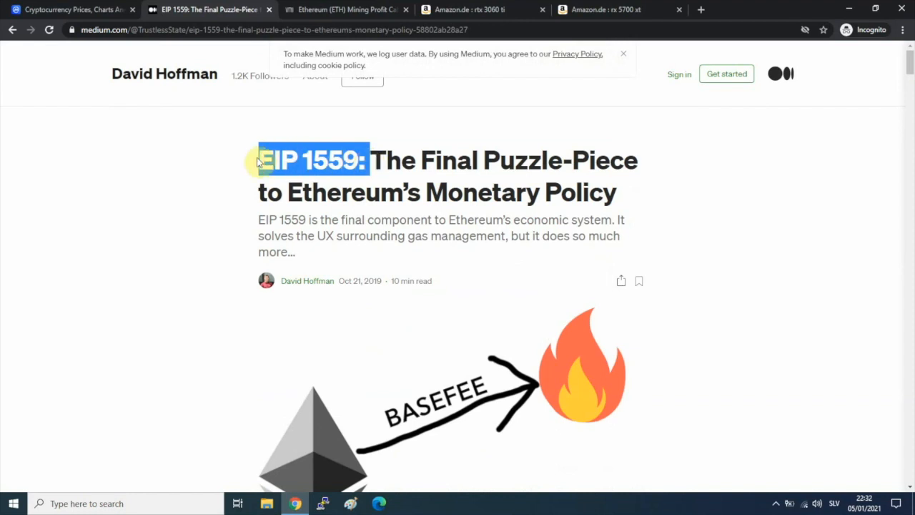
{"action": "left_click", "coordinate": [258, 162]}
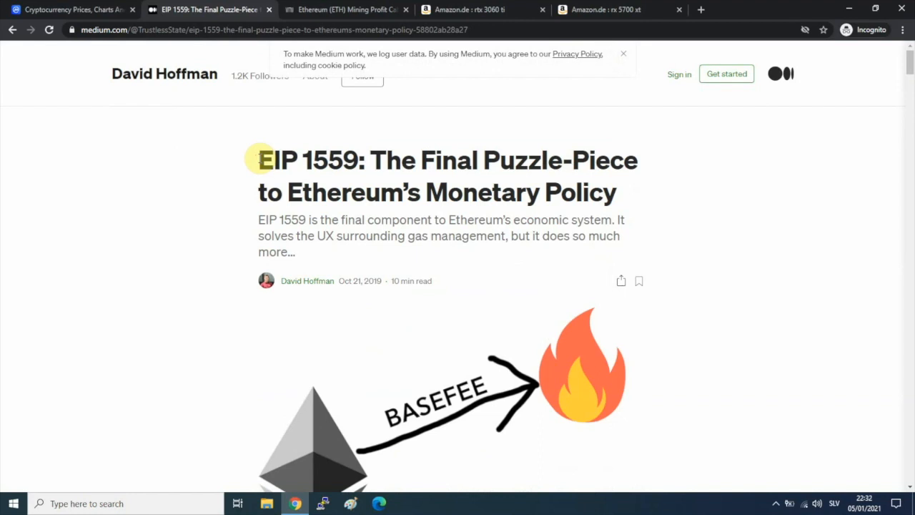
{"action": "mouse_move", "coordinate": [342, 143]}
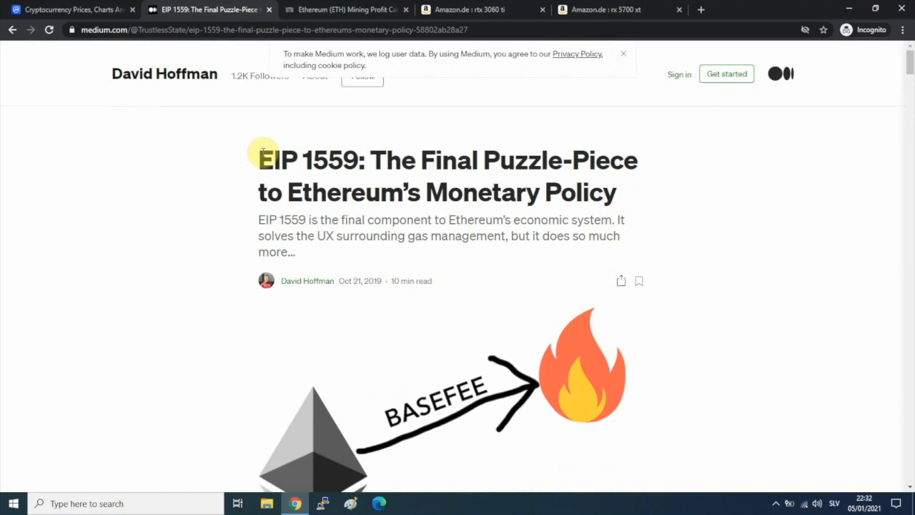
{"action": "mouse_move", "coordinate": [260, 165]}
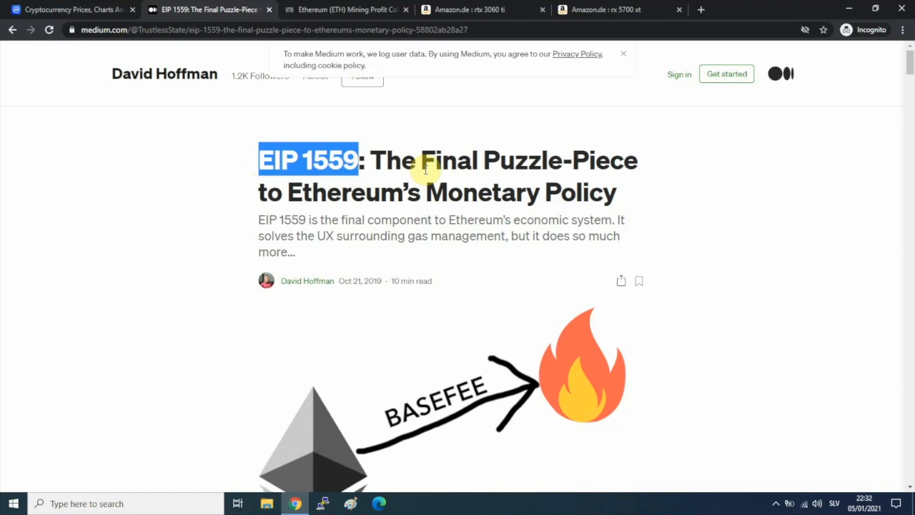
{"action": "left_click", "coordinate": [346, 8]}
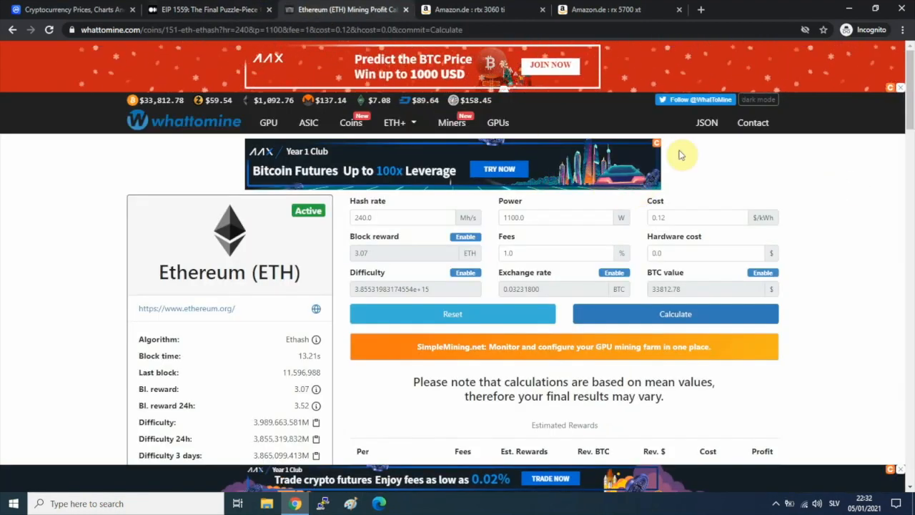
Step: Enable the block reward, set it to 2 ETH and recalculate, giving about $8.52 daily profit
{"action": "left_click", "coordinate": [466, 238]}
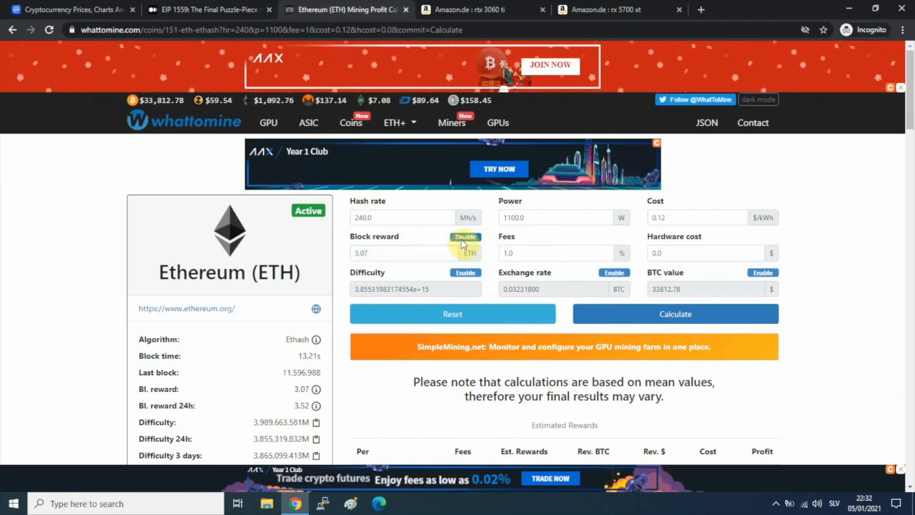
{"action": "left_click", "coordinate": [466, 237]}
{"action": "type", "text": "2"}
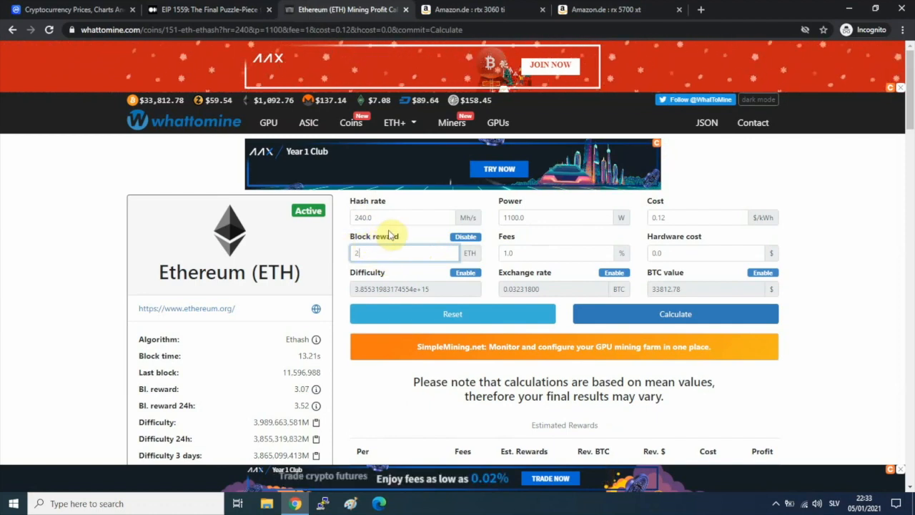
{"action": "left_click", "coordinate": [674, 314]}
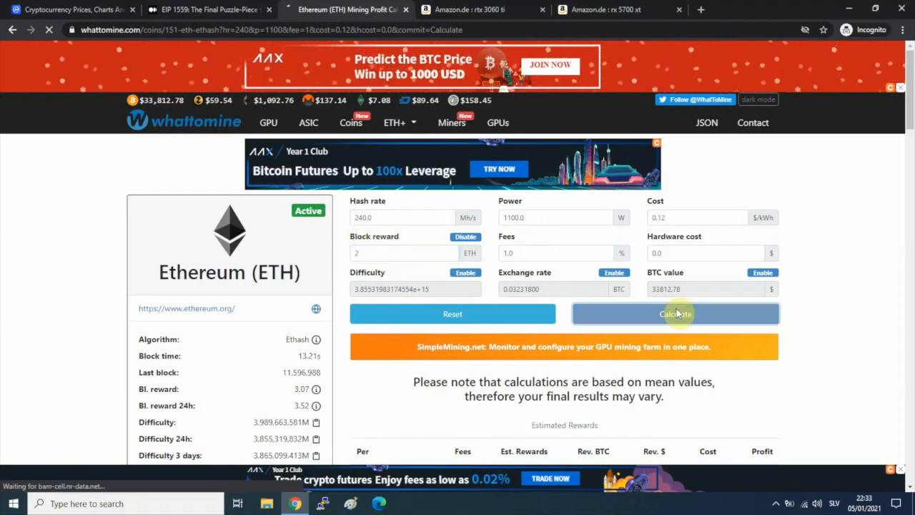
{"action": "left_click", "coordinate": [675, 315]}
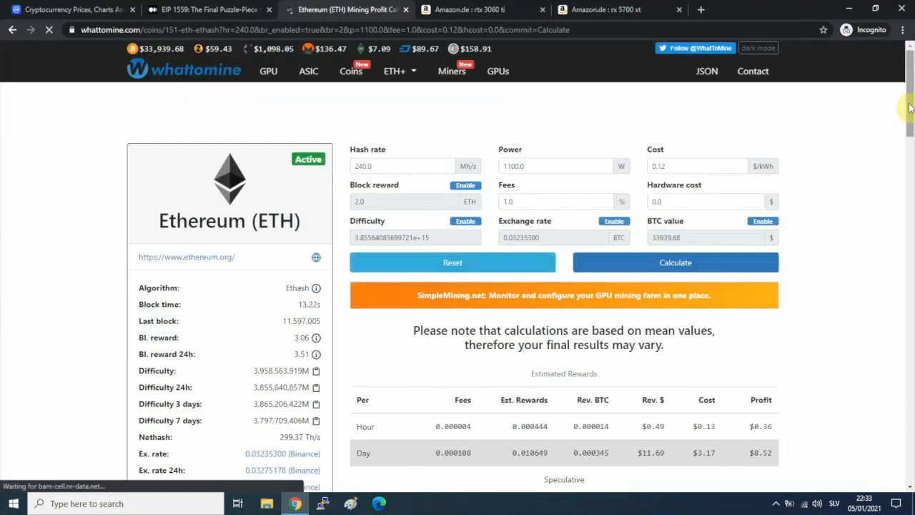
{"action": "scroll", "scroll_direction": "down", "scroll_amount": 3}
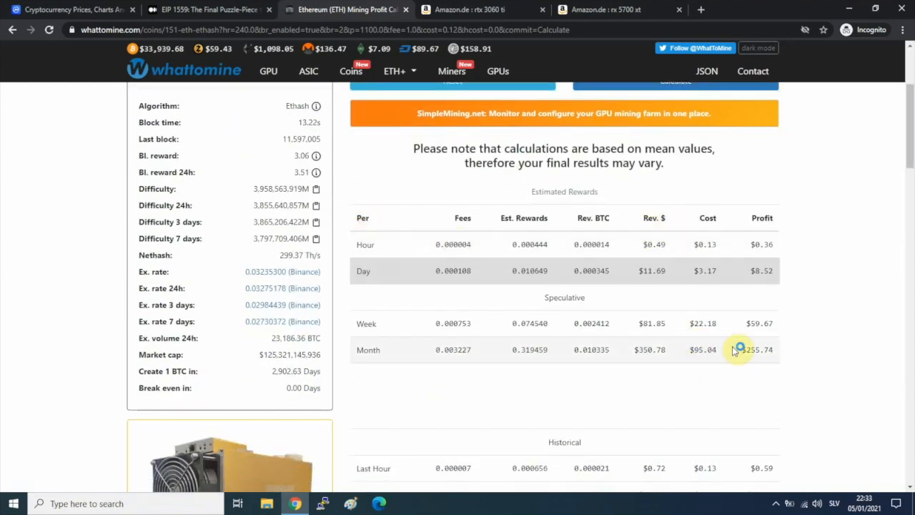
{"action": "double_click", "coordinate": [756, 349]}
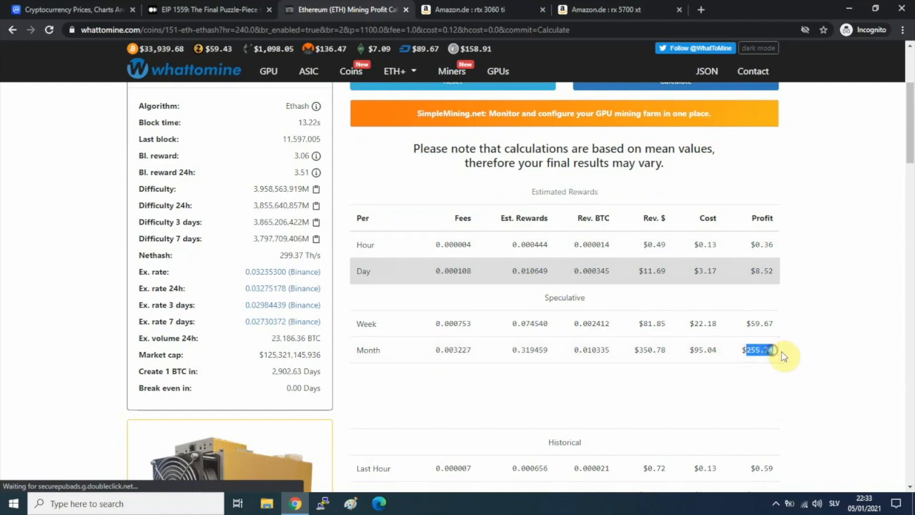
{"action": "mouse_move", "coordinate": [815, 334]}
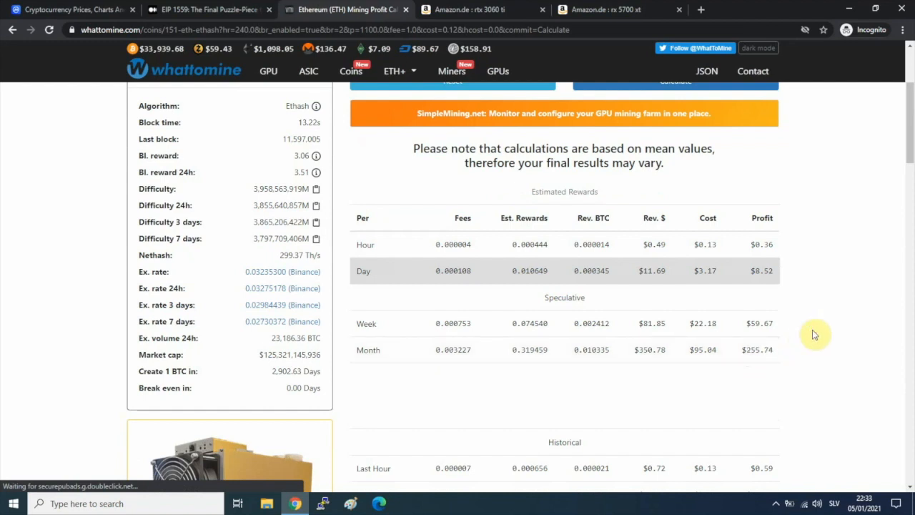
{"action": "mouse_move", "coordinate": [910, 143]}
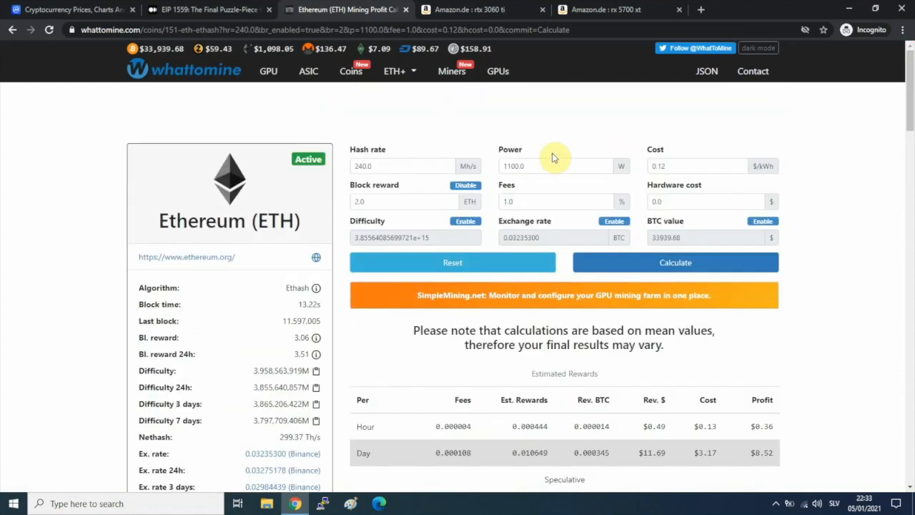
{"action": "mouse_move", "coordinate": [140, 136]}
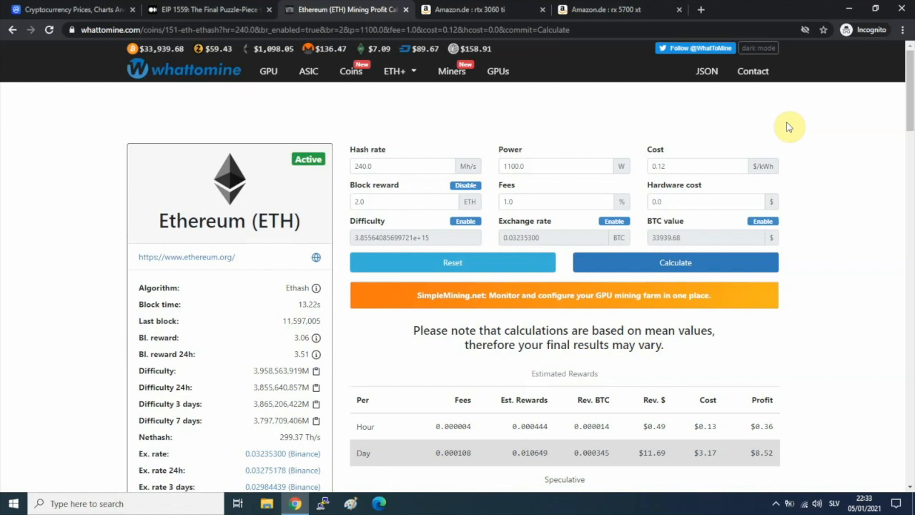
{"action": "mouse_move", "coordinate": [597, 154]}
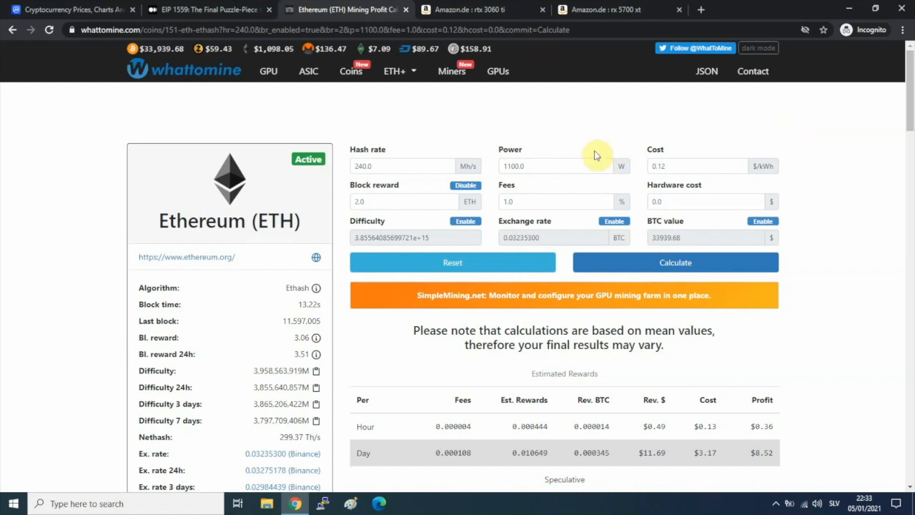
{"action": "mouse_move", "coordinate": [351, 150]}
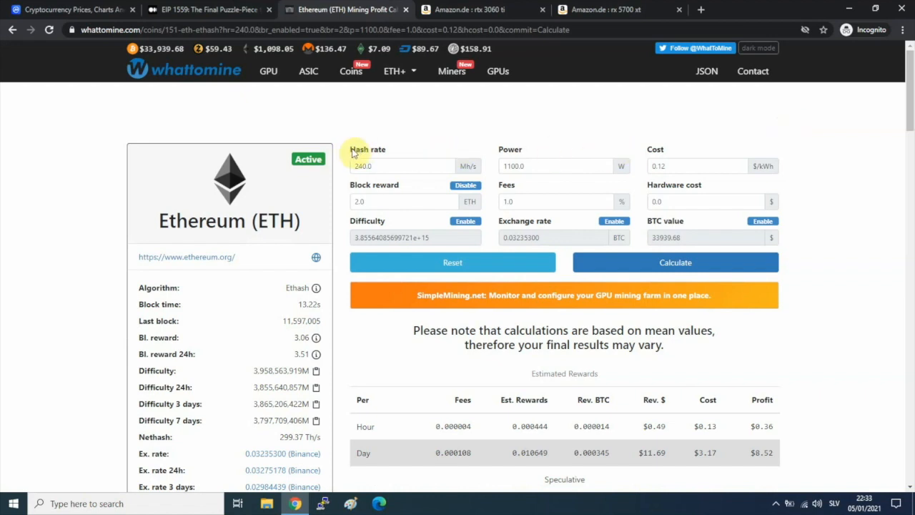
{"action": "mouse_move", "coordinate": [352, 153]}
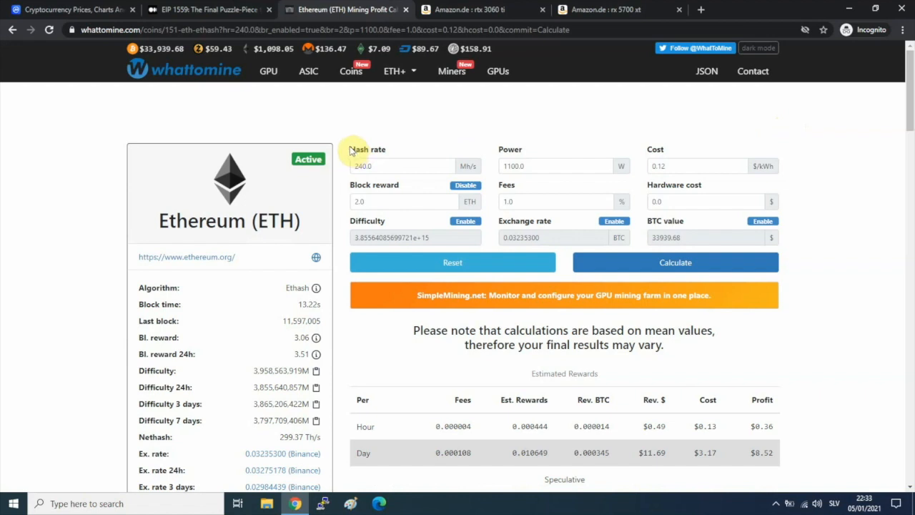
{"action": "mouse_move", "coordinate": [360, 151]}
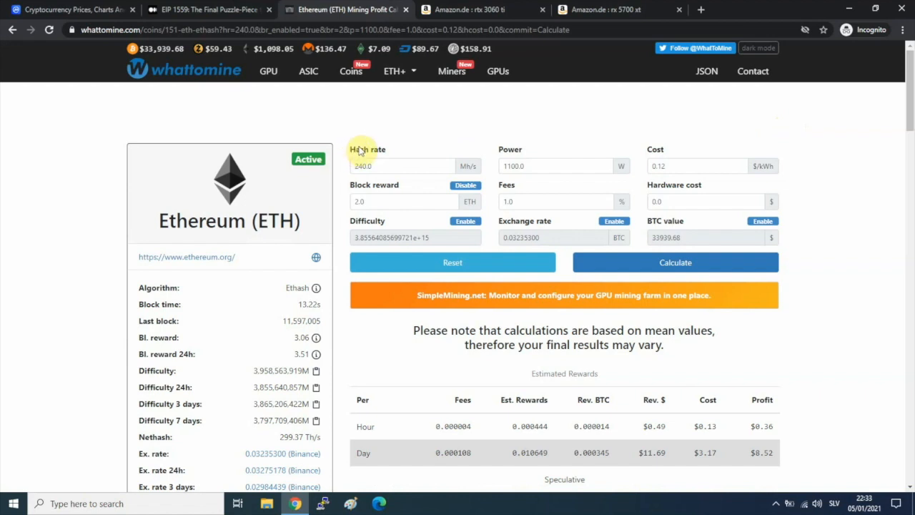
{"action": "mouse_move", "coordinate": [349, 154]}
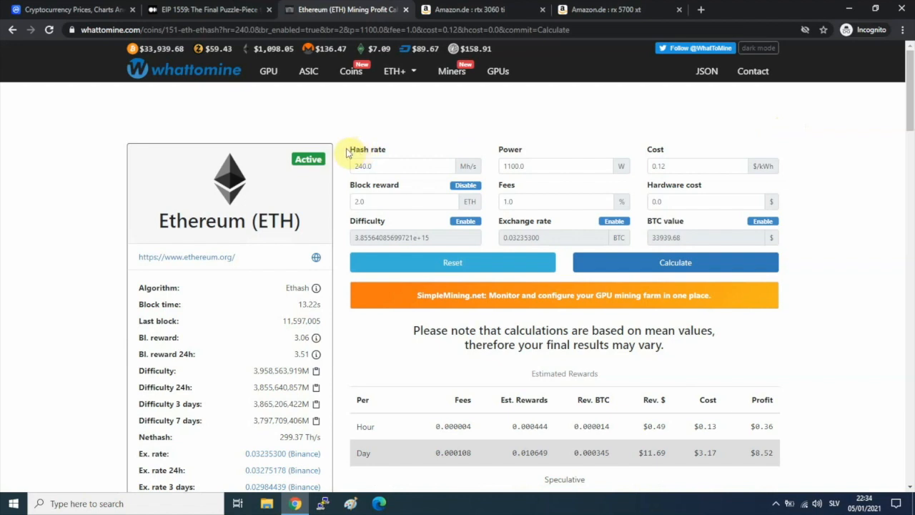